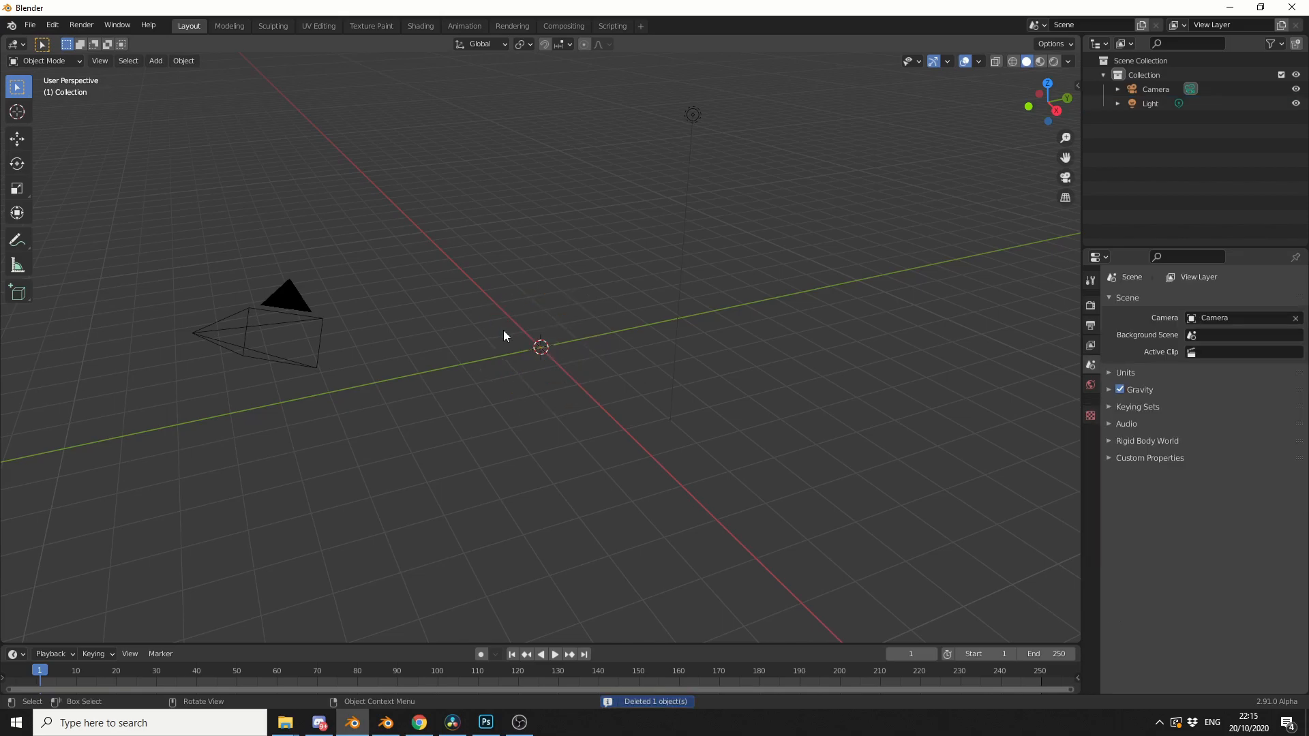
Add a Suzanne monkey head mesh at the origin and orbit the view slightly.
{"action": "left_click", "coordinate": [156, 60]}
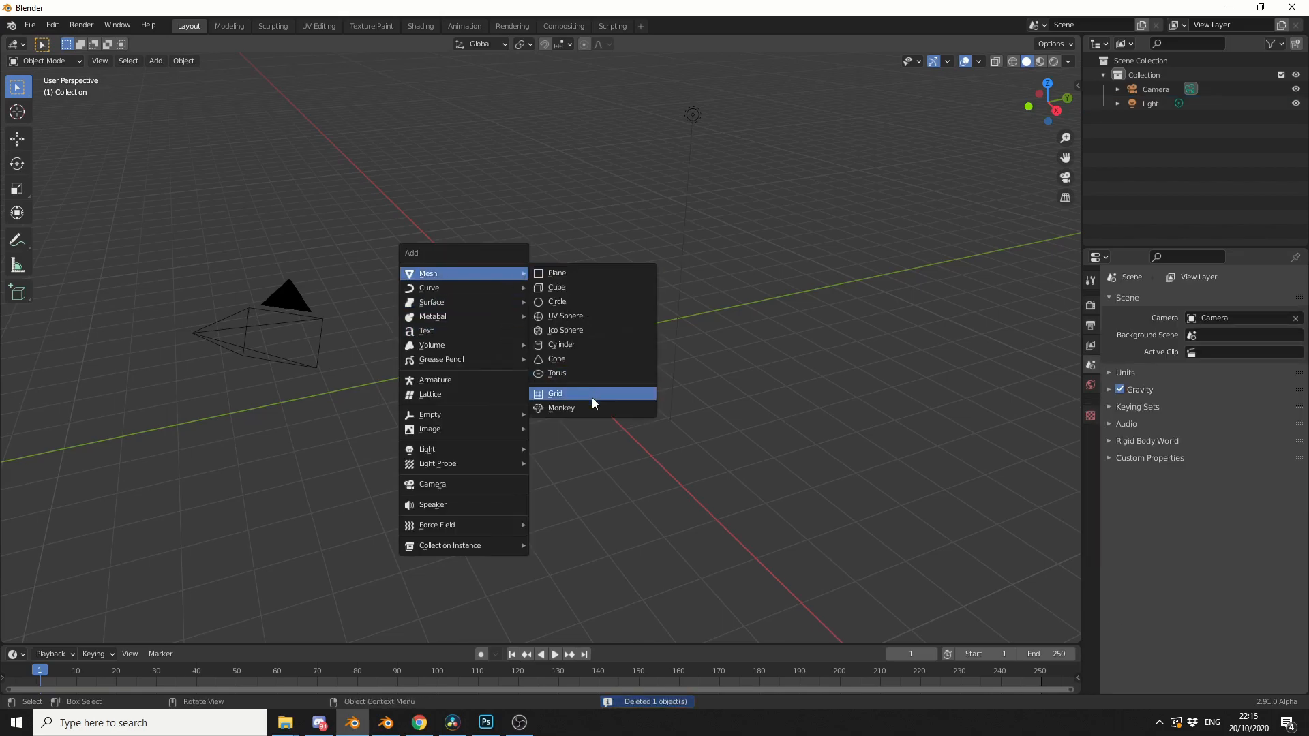
{"action": "left_click", "coordinate": [561, 408]}
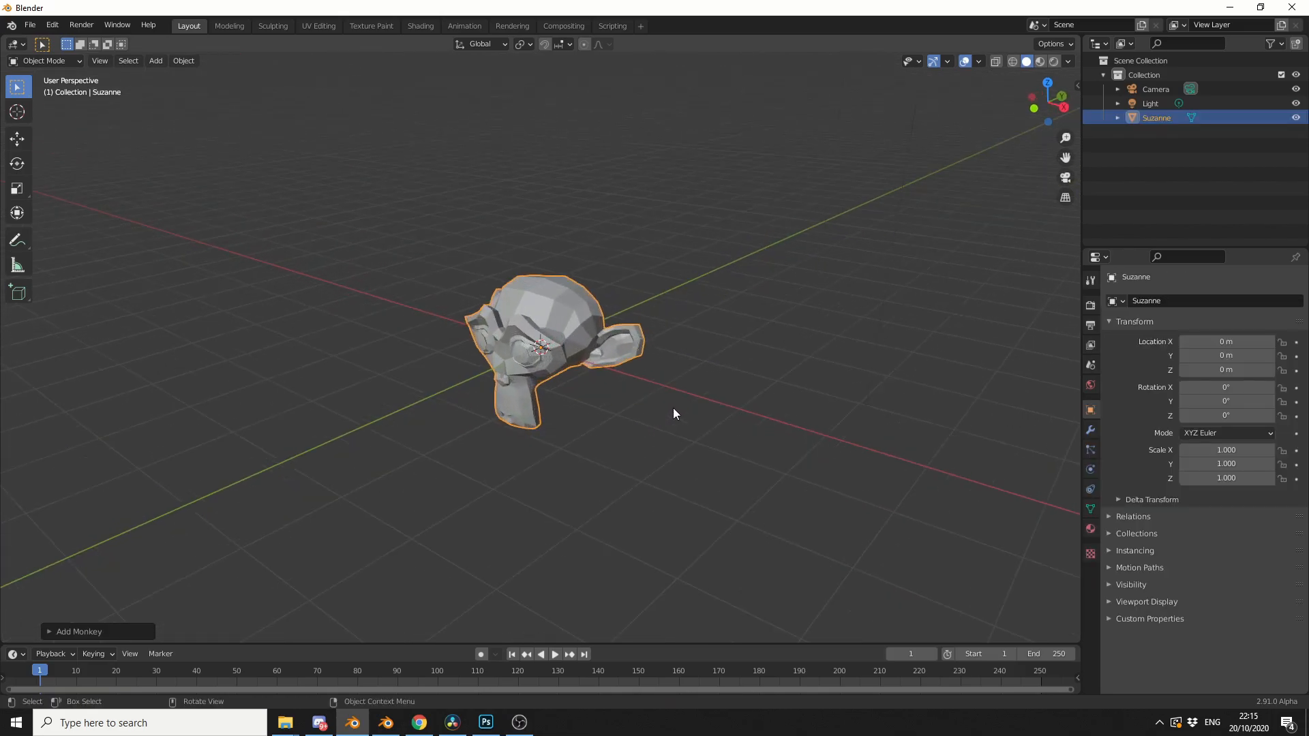
{"action": "left_click_drag", "start_coordinate": [674, 413], "coordinate": [572, 335]}
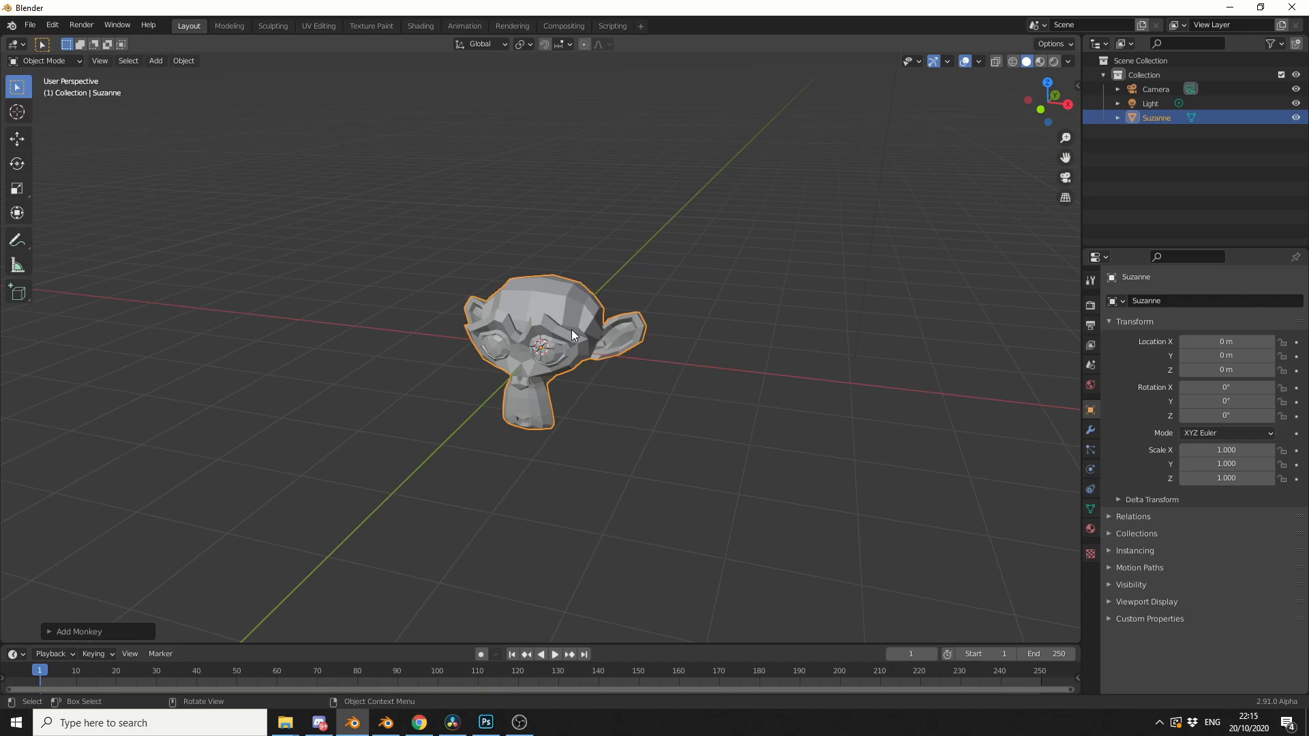
Add an empty volume with a Mesh to Volume modifier from Suzanne, 250 voxels, density 2.
{"action": "left_click", "coordinate": [155, 59]}
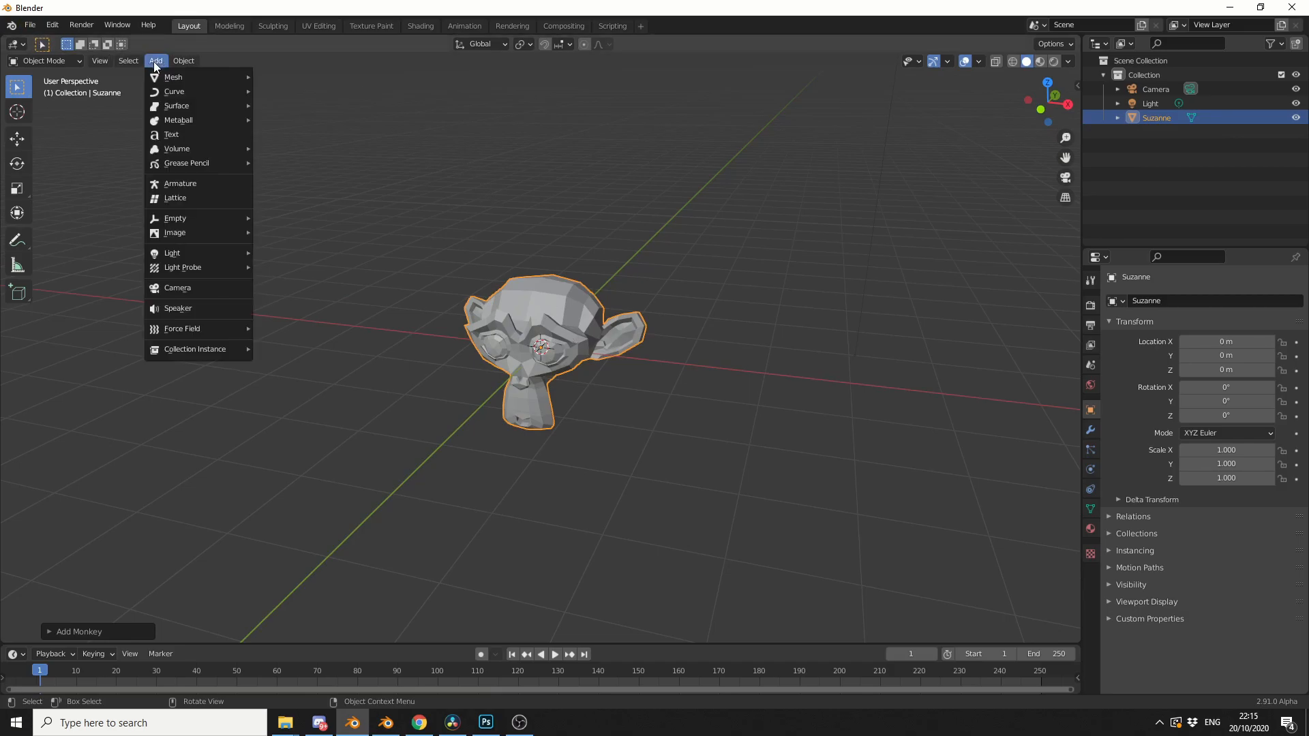
{"action": "mouse_move", "coordinate": [176, 149]}
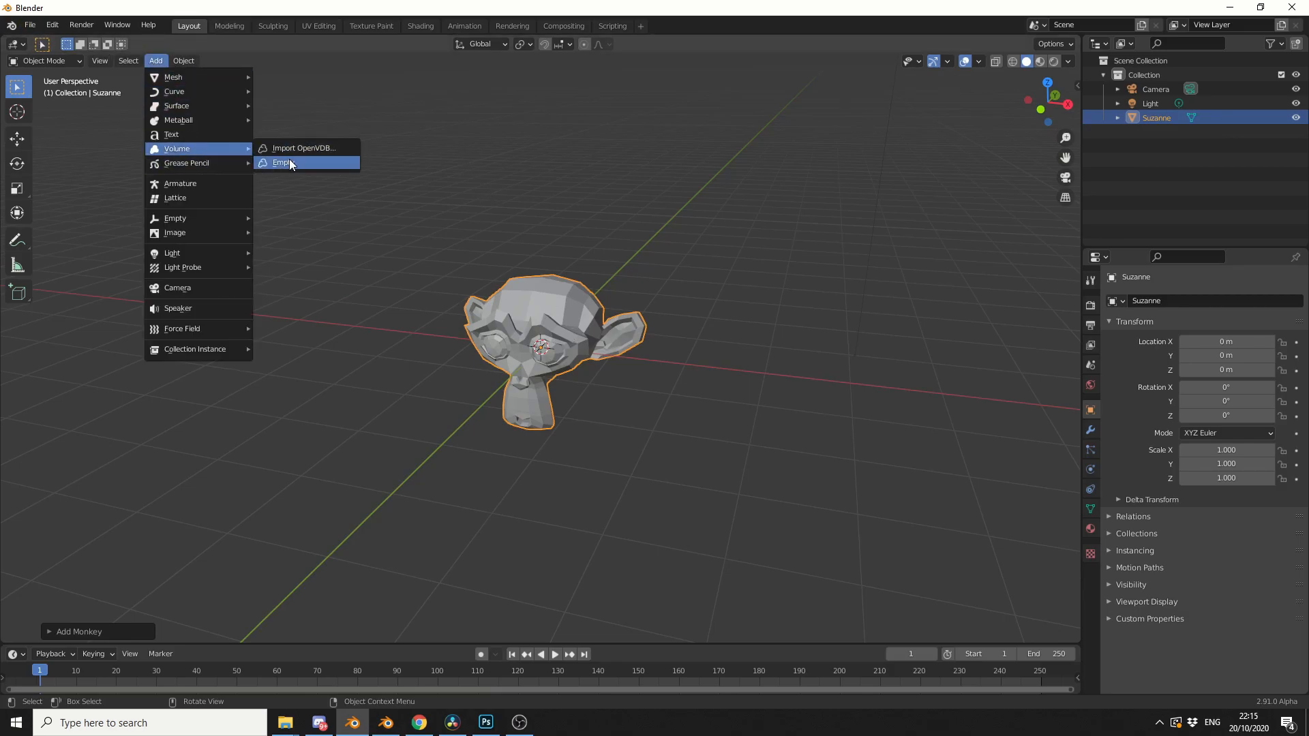
{"action": "left_click", "coordinate": [283, 162]}
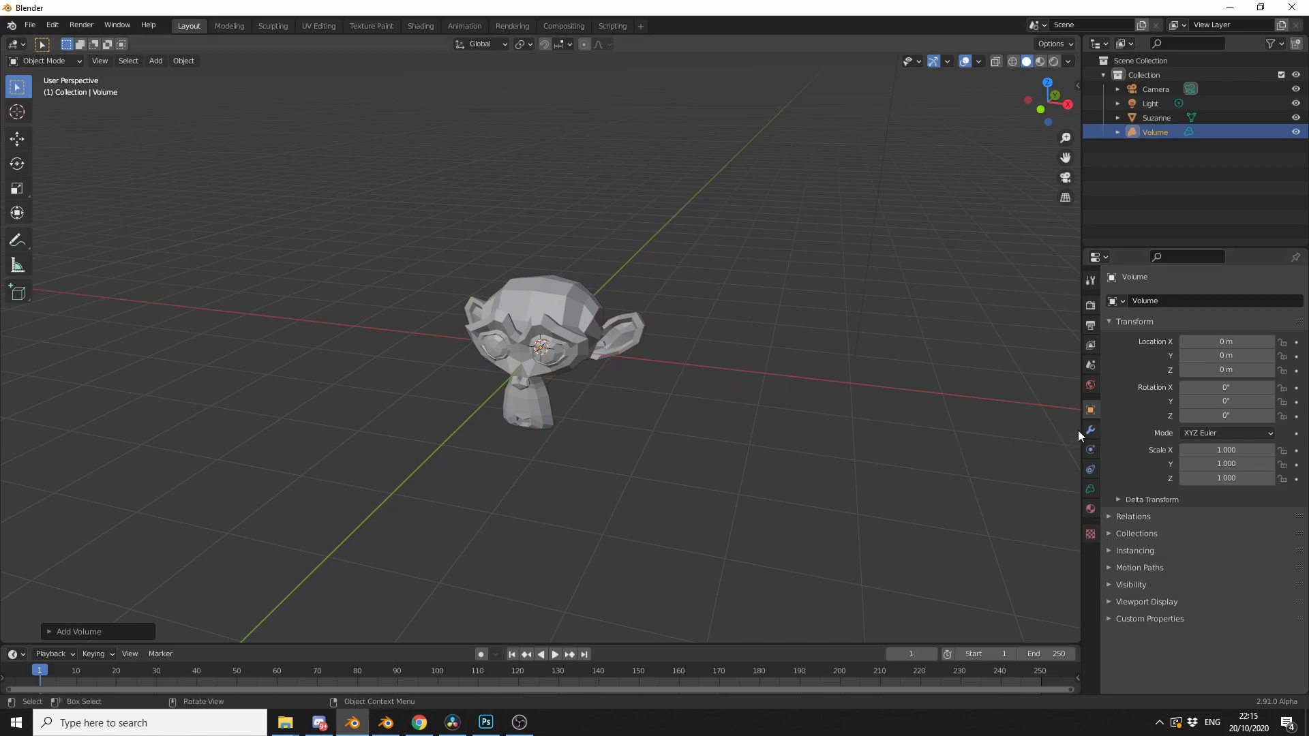
{"action": "left_click", "coordinate": [1090, 429]}
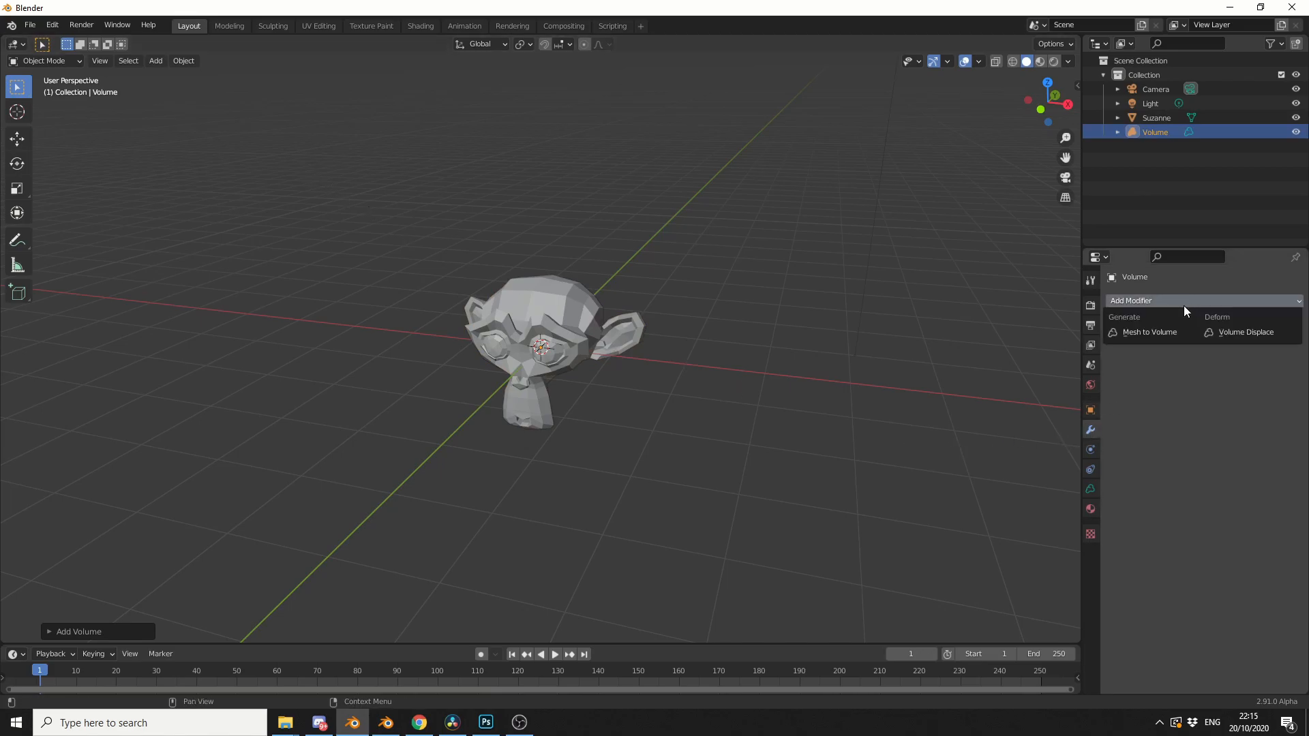
{"action": "left_click", "coordinate": [1149, 331]}
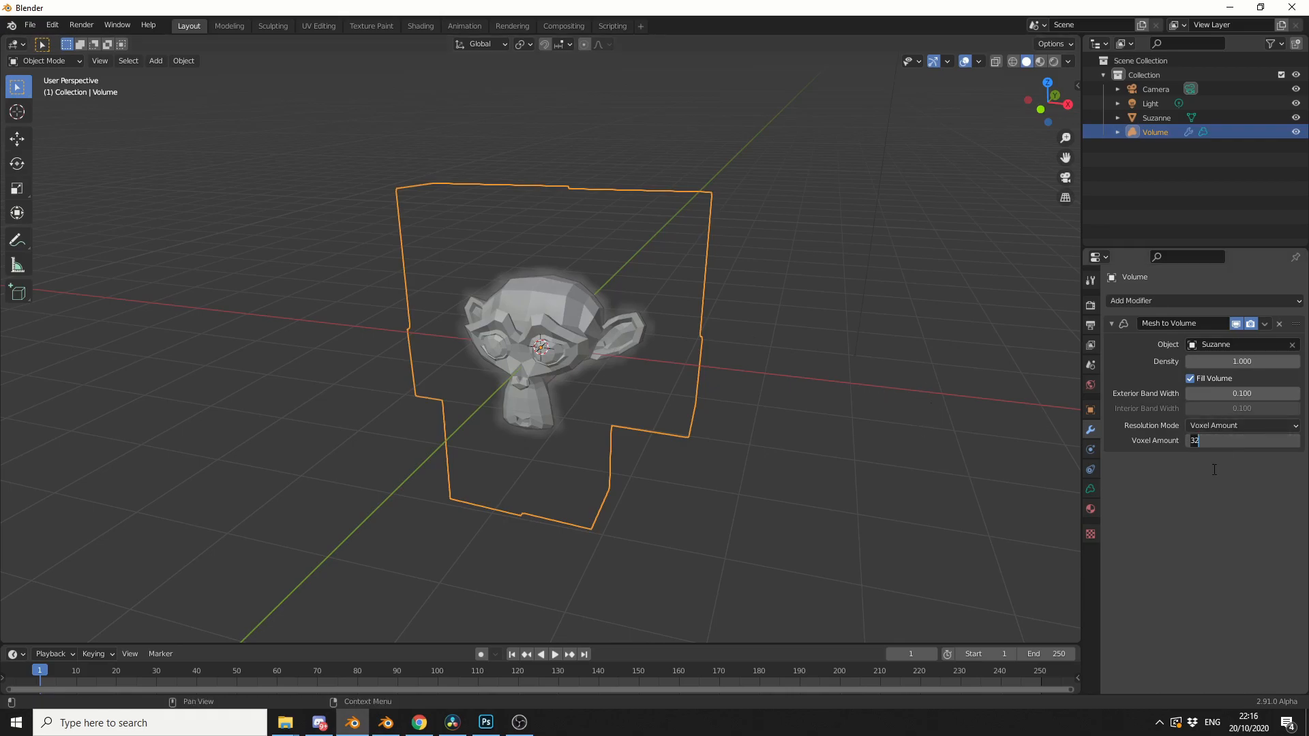
{"action": "type", "text": "250"}
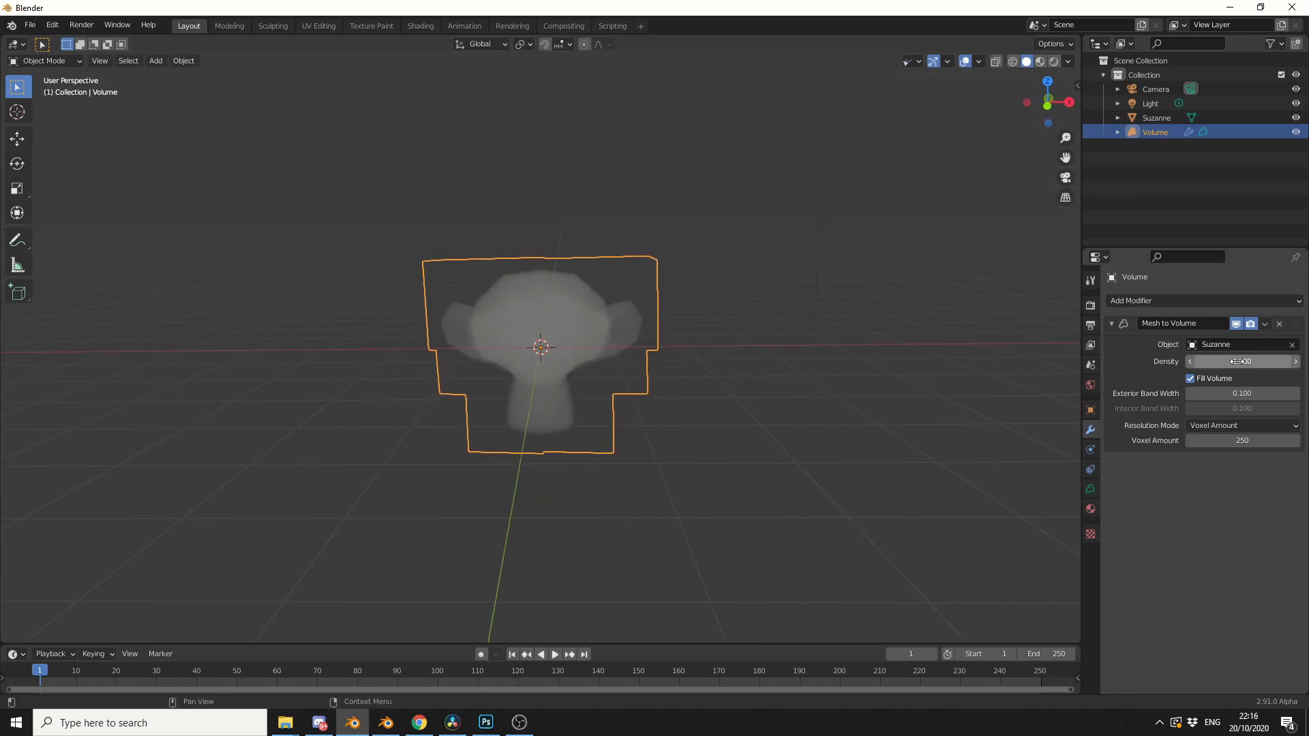
{"action": "left_click", "coordinate": [1242, 361]}
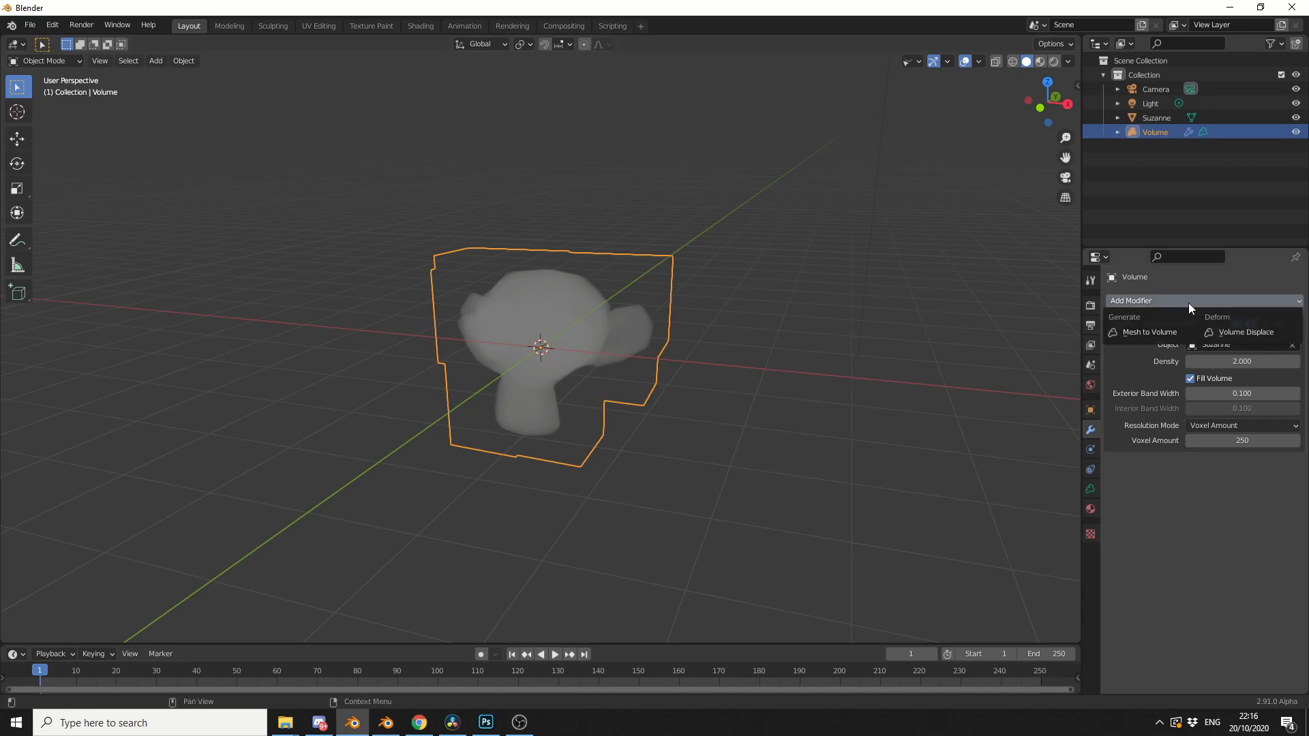
Add a Volume Displace modifier with a Clouds texture to the Suzanne volume.
{"action": "left_click", "coordinate": [1245, 331]}
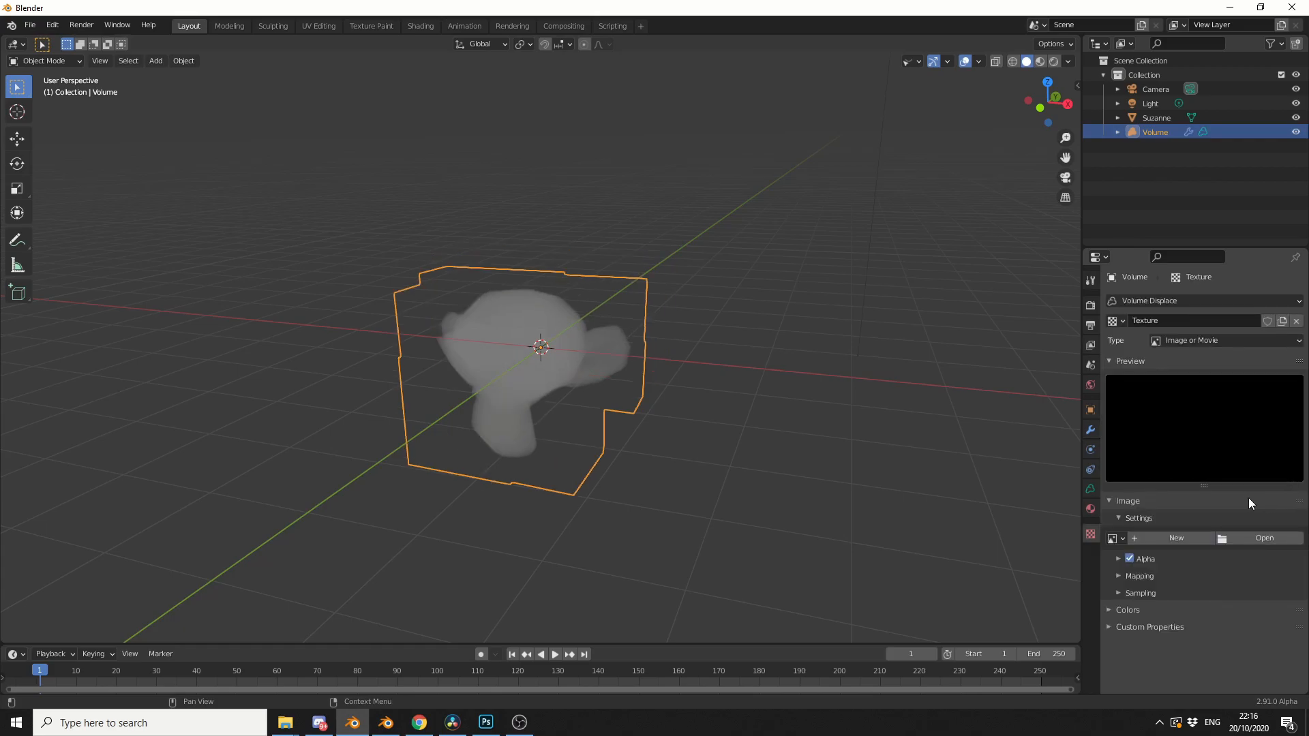
{"action": "left_click", "coordinate": [1223, 340]}
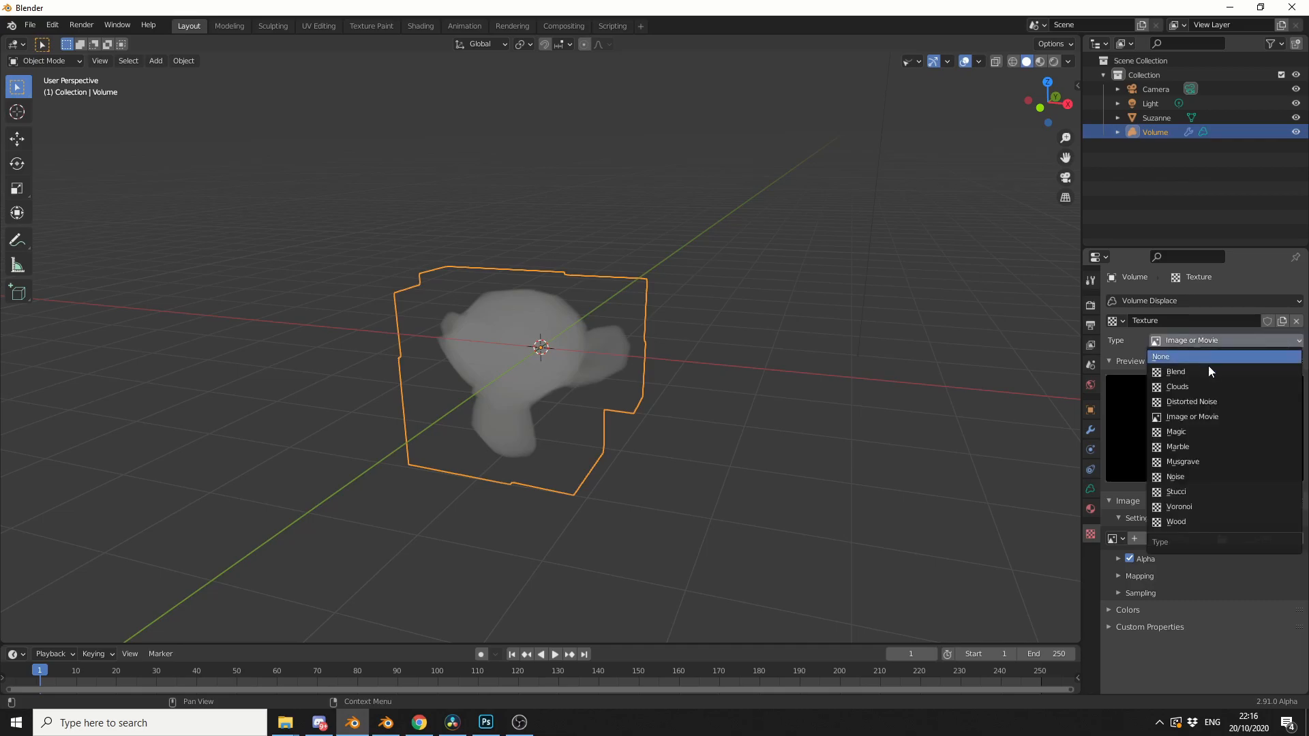
{"action": "left_click", "coordinate": [1177, 386]}
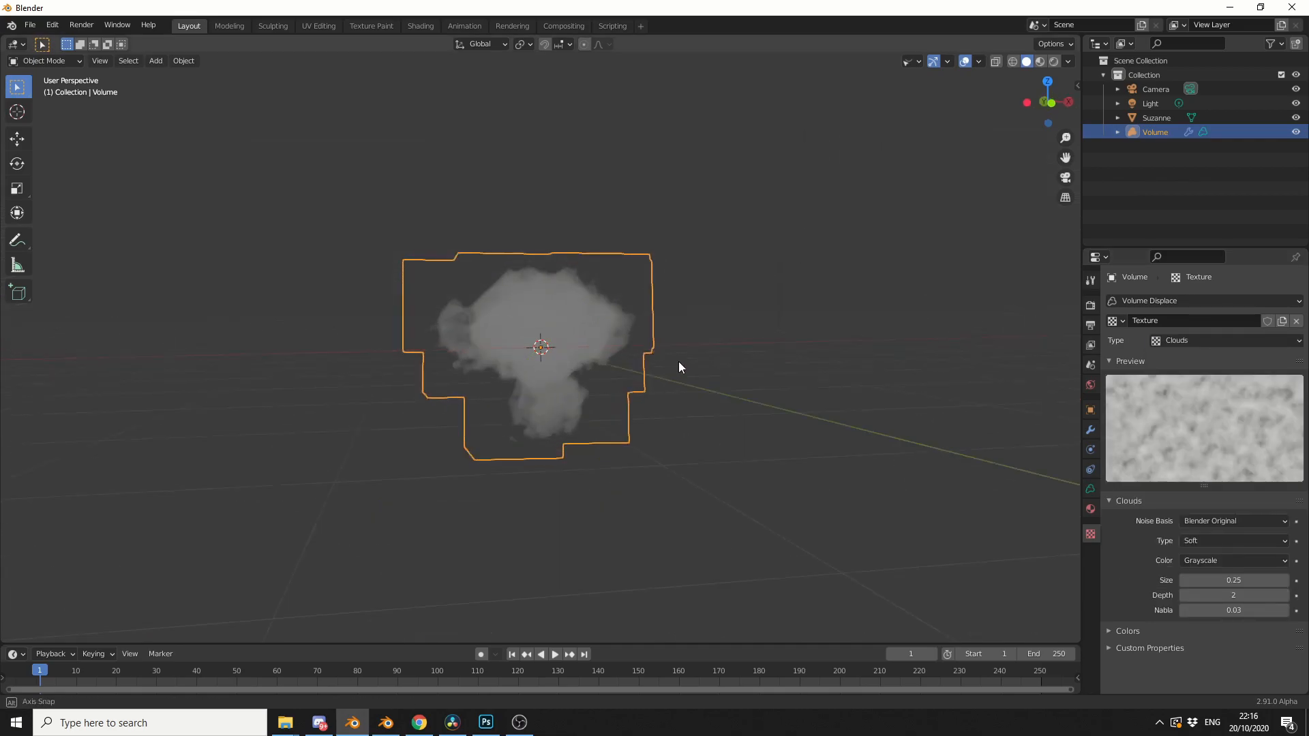
{"action": "left_click_drag", "start_coordinate": [680, 367], "coordinate": [636, 397]}
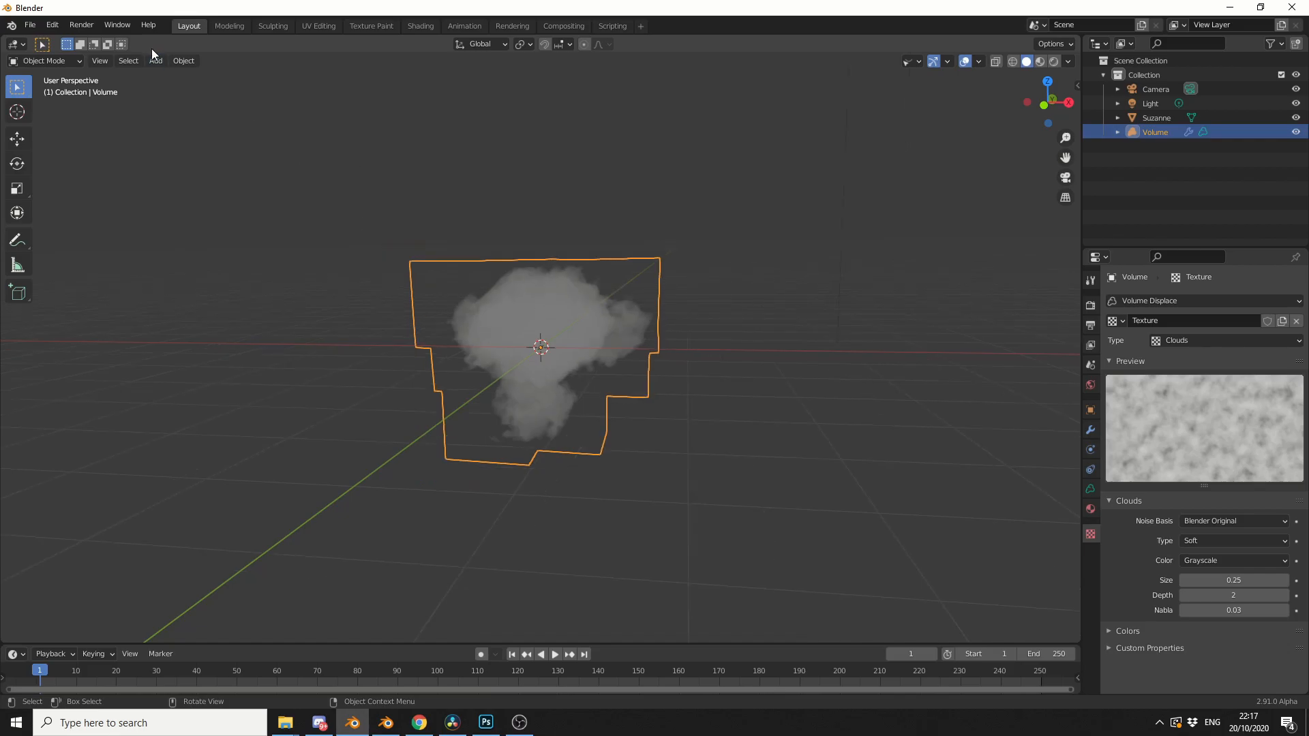
Add a cube and give it a Volume to Mesh modifier.
{"action": "left_click", "coordinate": [156, 60]}
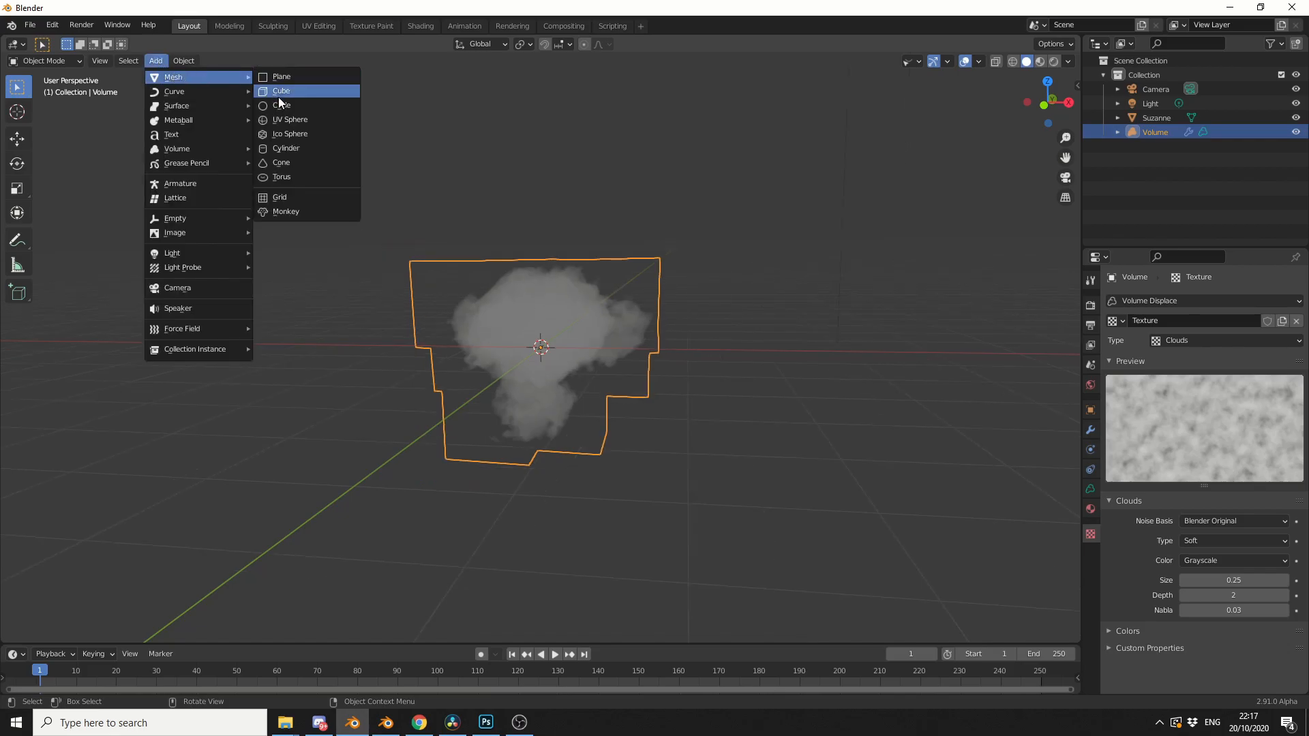
{"action": "left_click", "coordinate": [282, 90]}
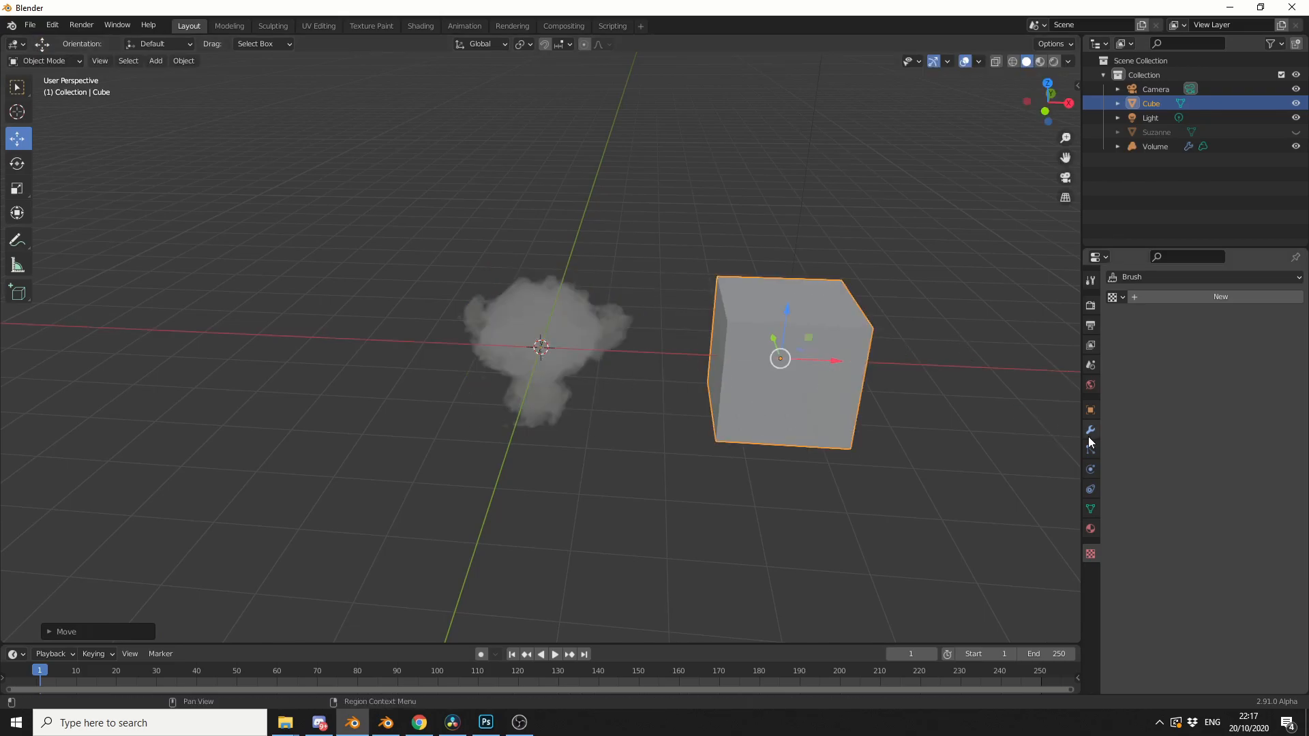
{"action": "left_click", "coordinate": [1170, 300]}
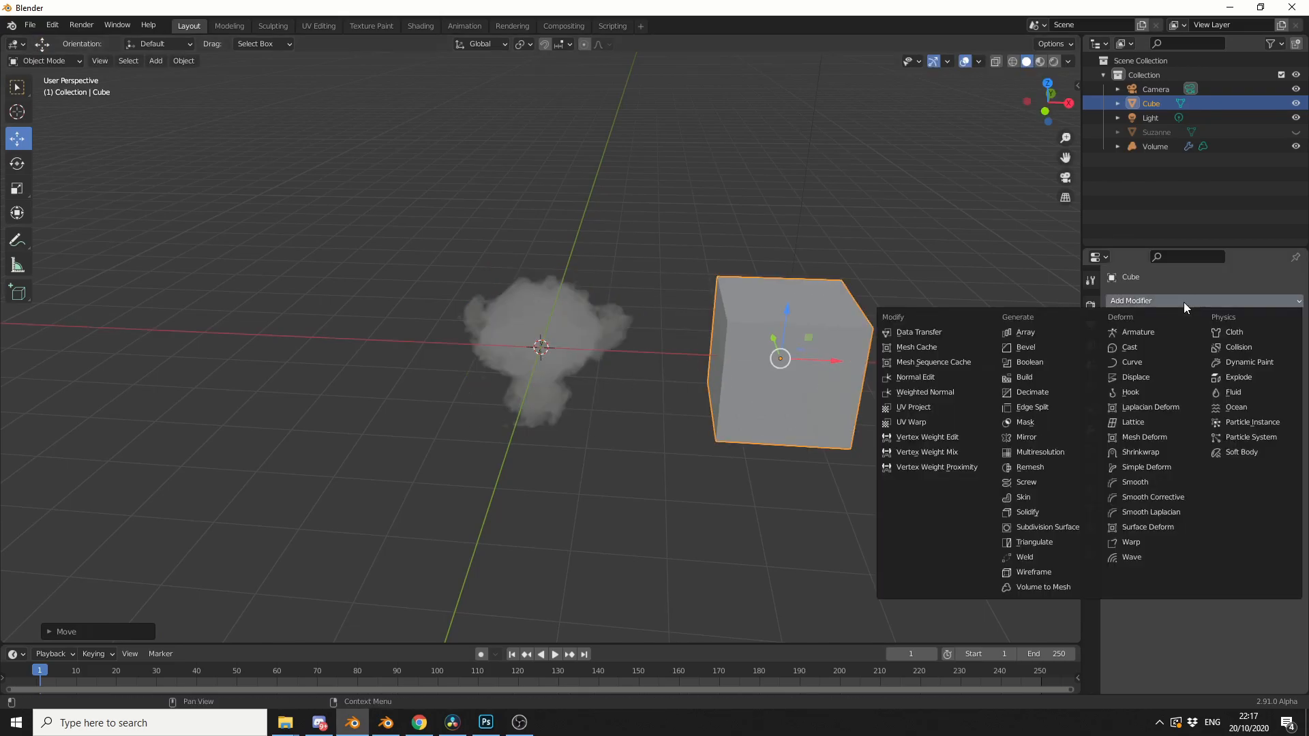
{"action": "left_click", "coordinate": [1043, 587]}
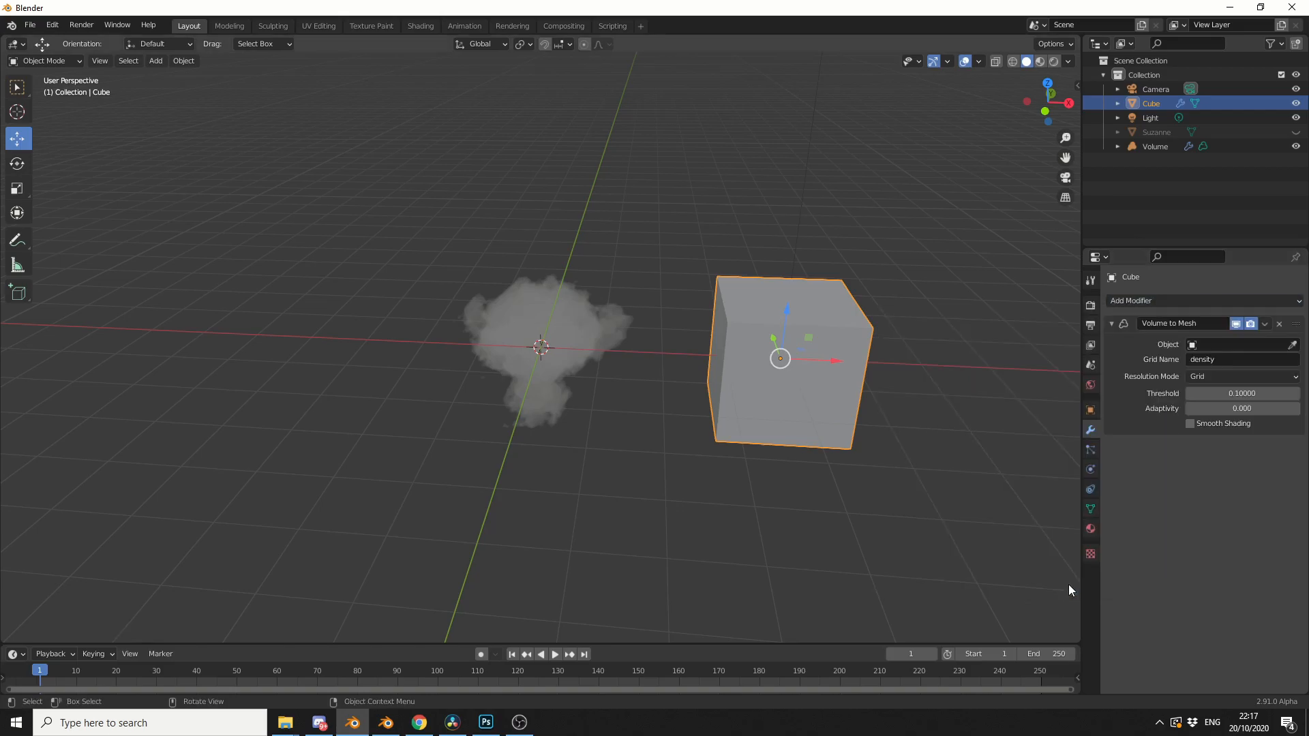
Set the Volume to Mesh source object to Volume and apply the modifier.
{"action": "left_click", "coordinate": [1240, 344]}
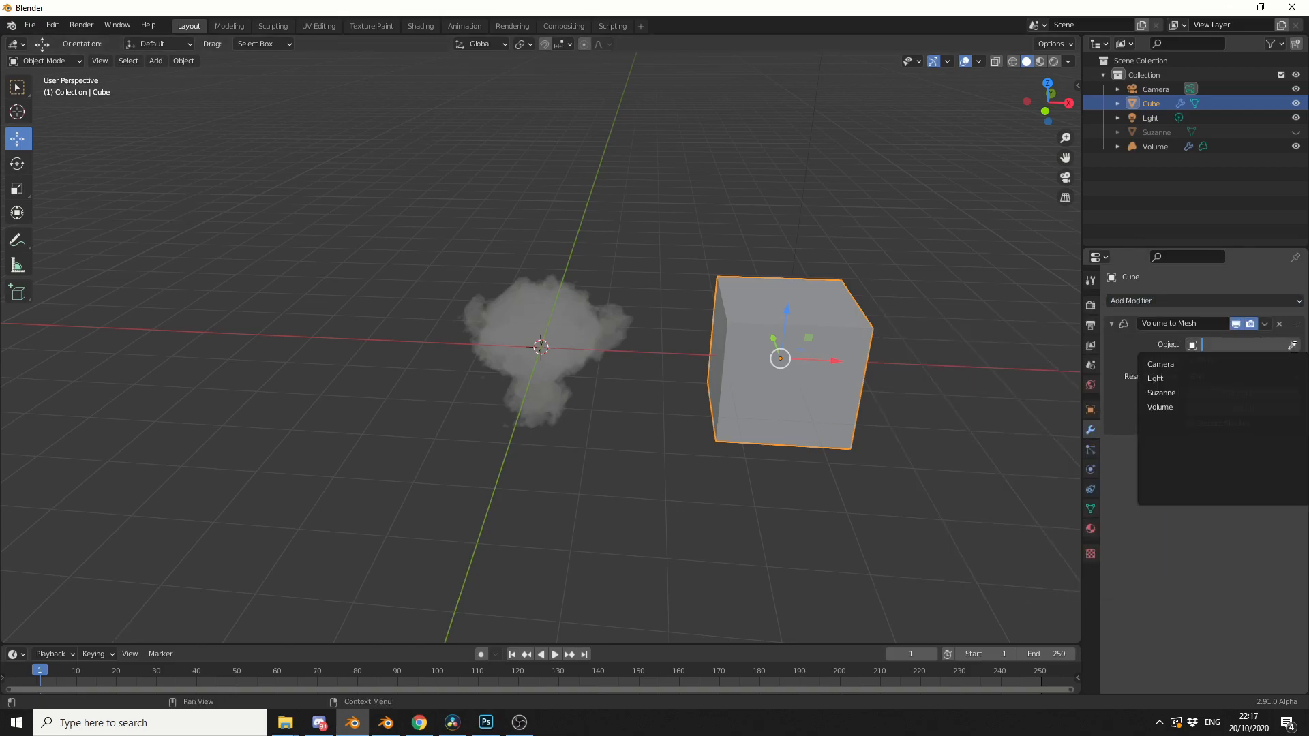
{"action": "left_click", "coordinate": [1159, 406]}
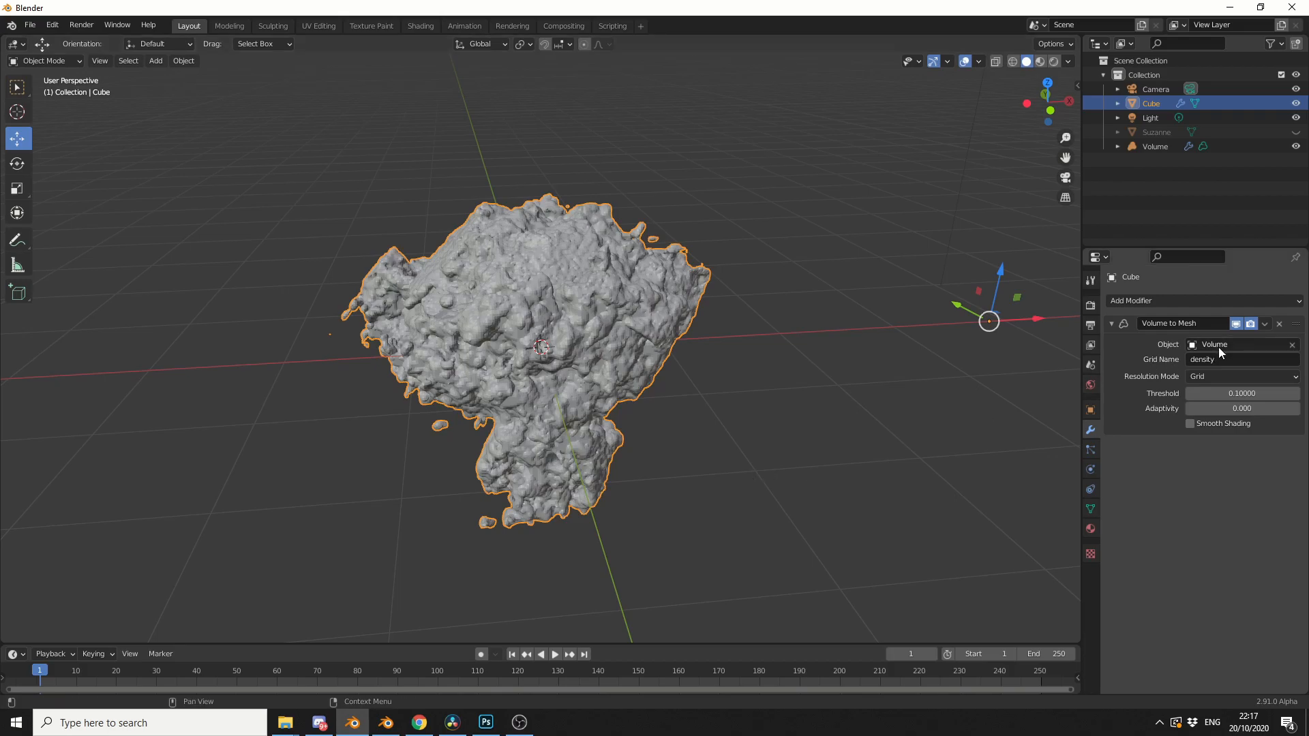
{"action": "left_click", "coordinate": [1264, 323]}
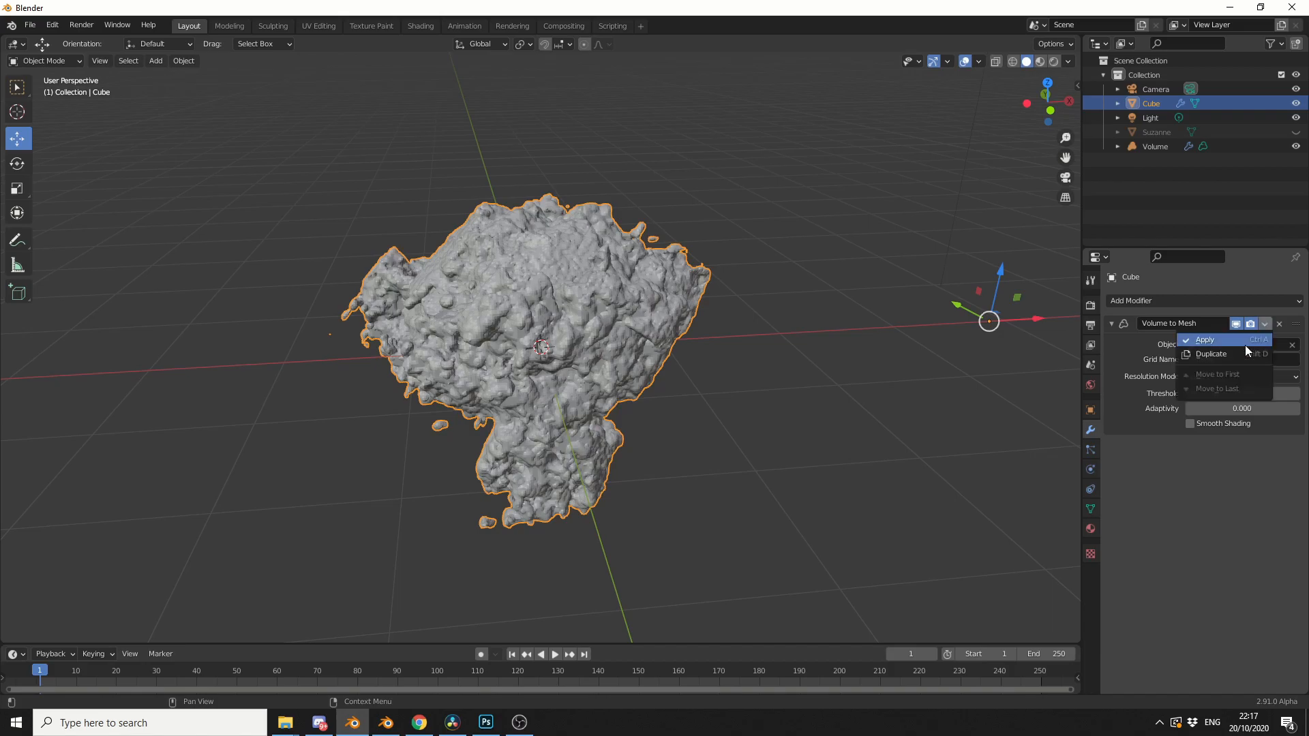
{"action": "left_click", "coordinate": [1204, 339]}
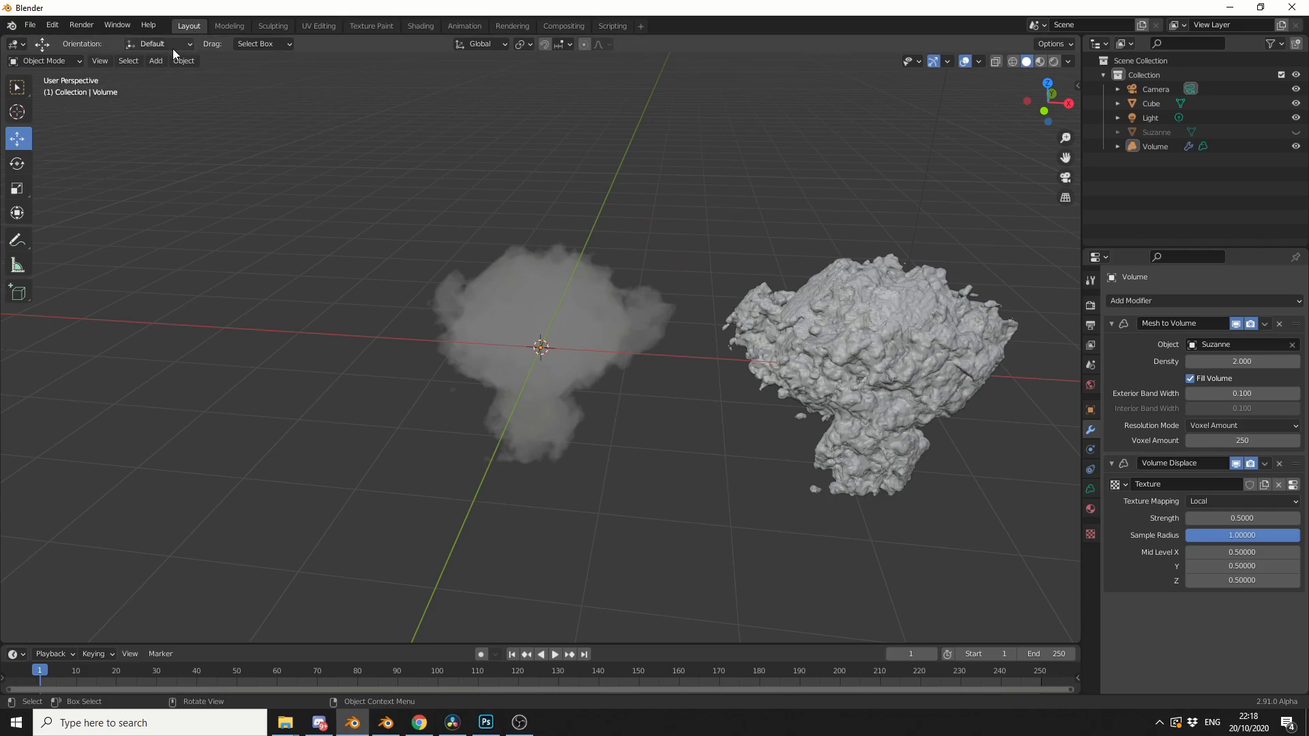
Add a second empty volume with a Mesh to Volume modifier from the Cube, hiding the cube.
{"action": "left_click", "coordinate": [155, 60]}
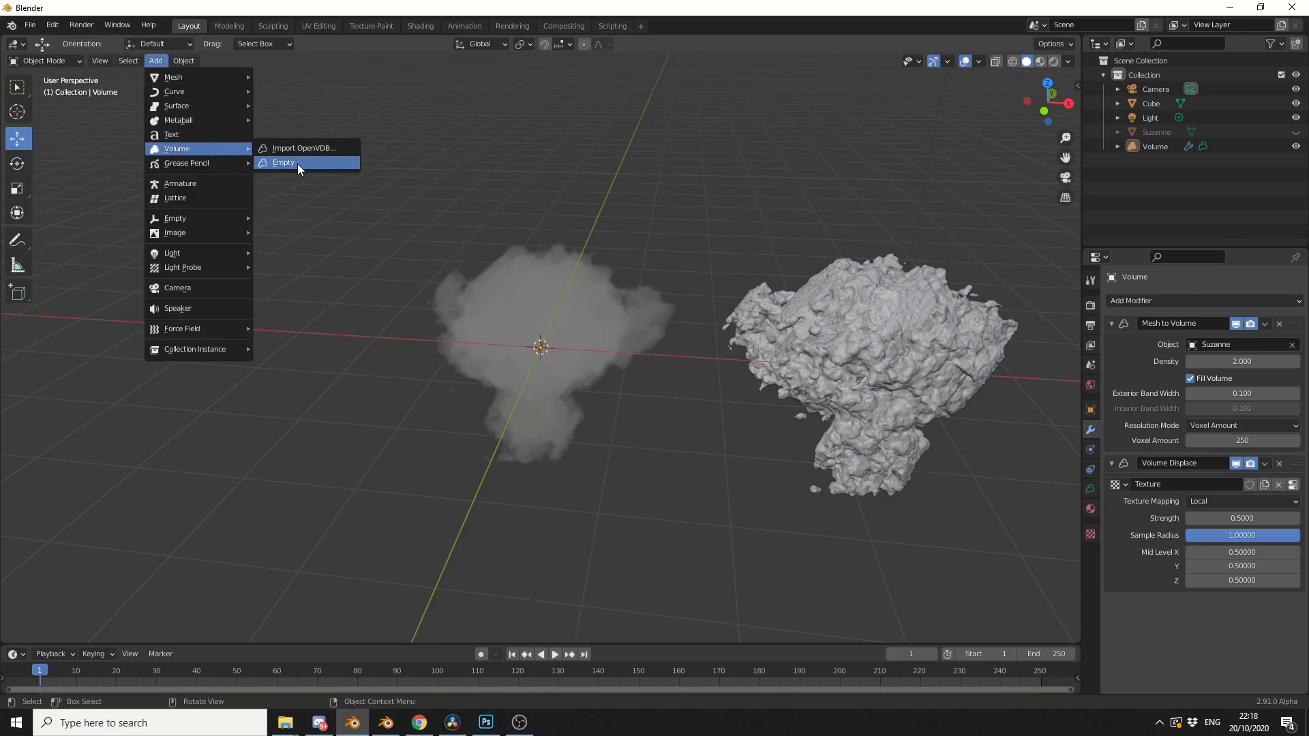
{"action": "left_click", "coordinate": [284, 163]}
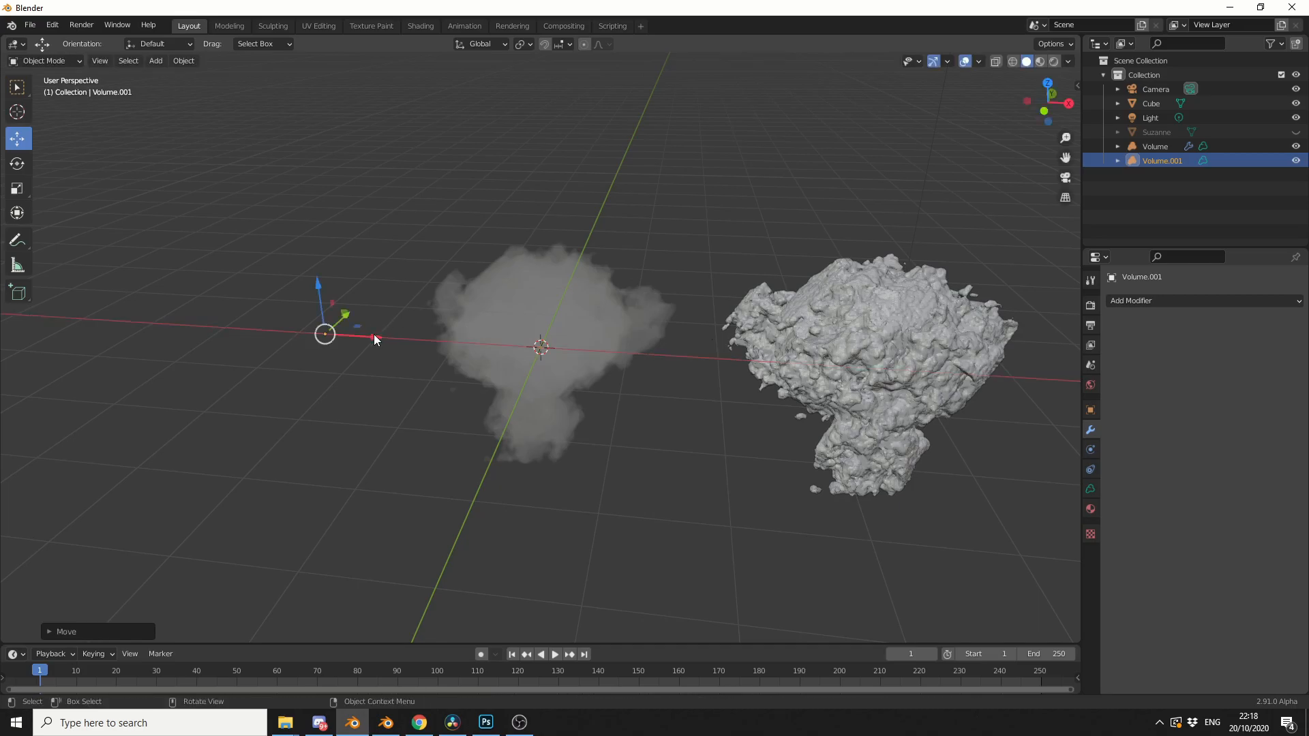
{"action": "left_click", "coordinate": [1202, 300]}
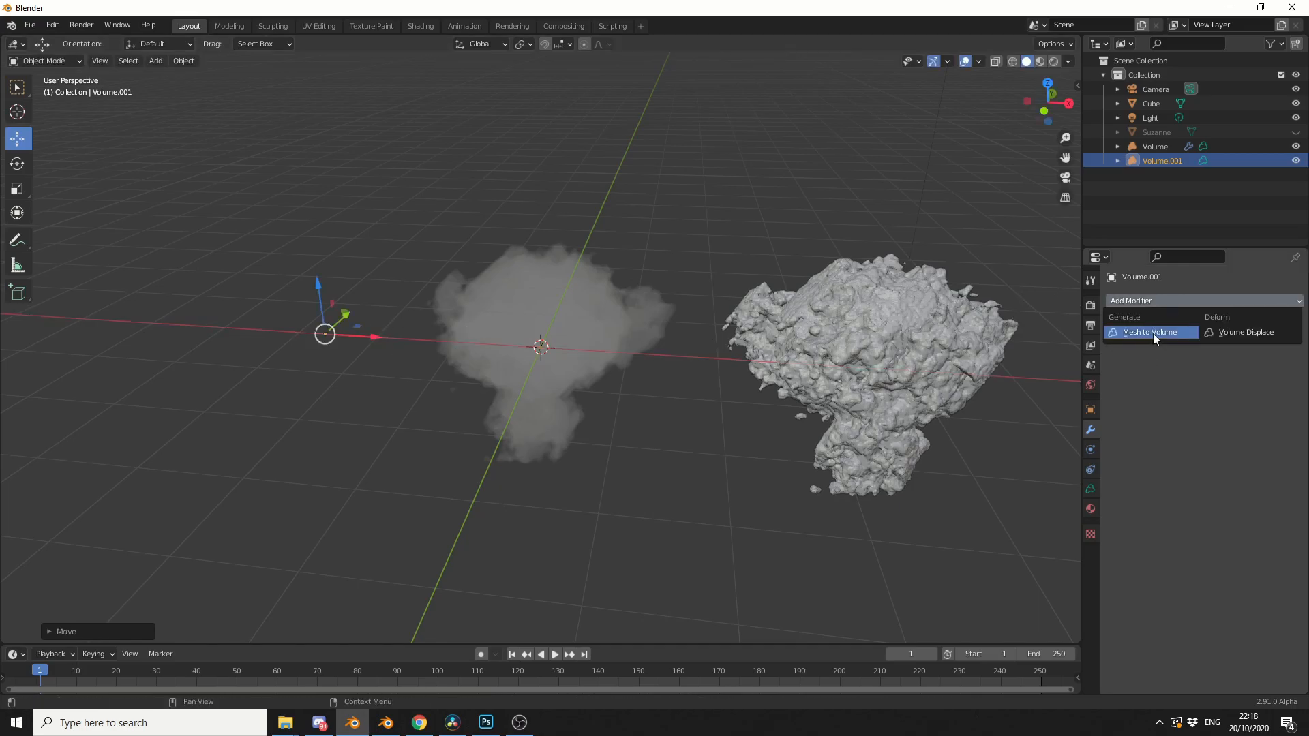
{"action": "left_click", "coordinate": [1149, 331]}
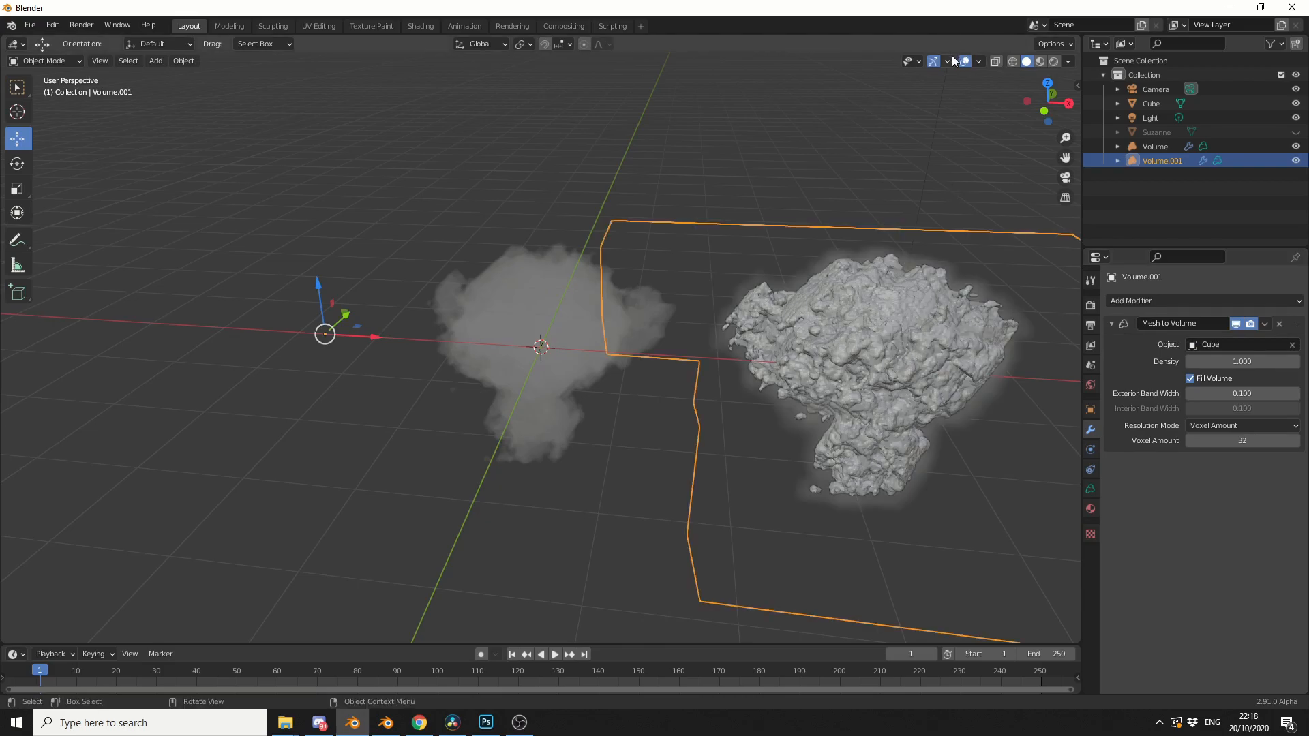
{"action": "left_click", "coordinate": [908, 61]}
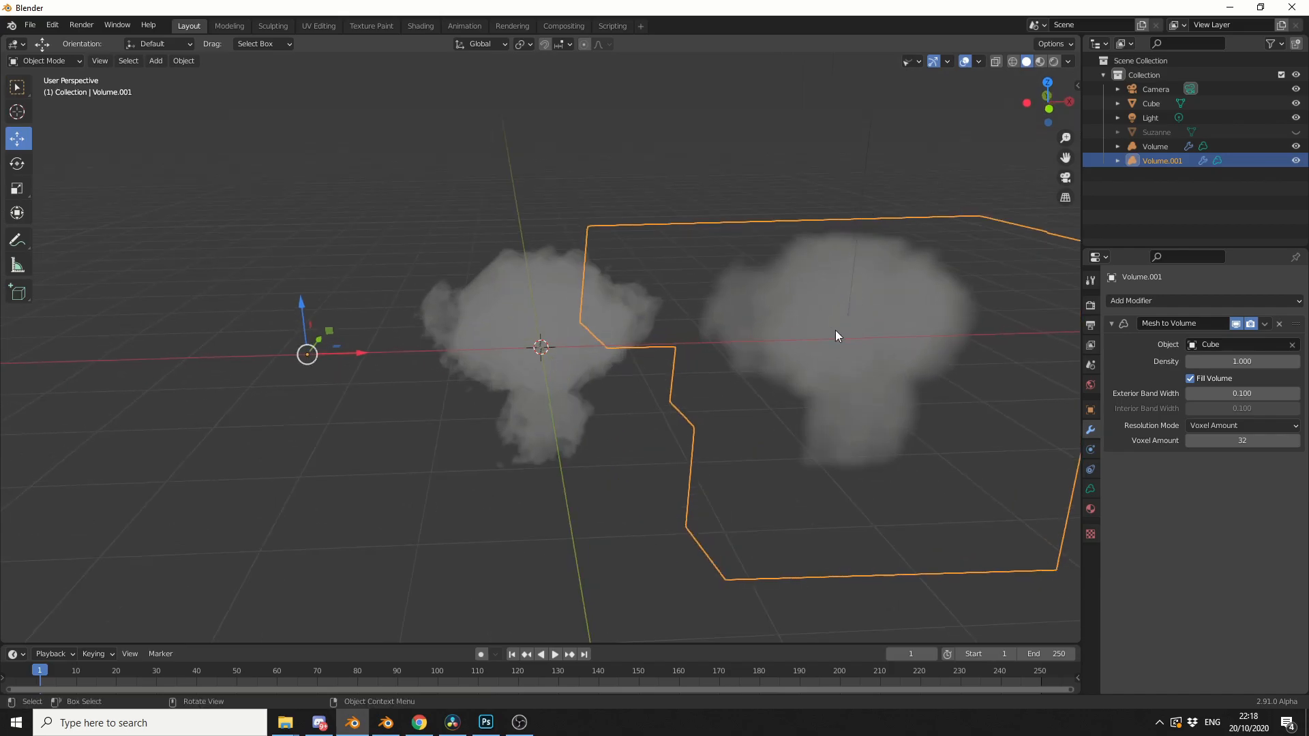
Set the new volume's voxel amount to 250 and density to 2.
{"action": "left_click", "coordinate": [1241, 439]}
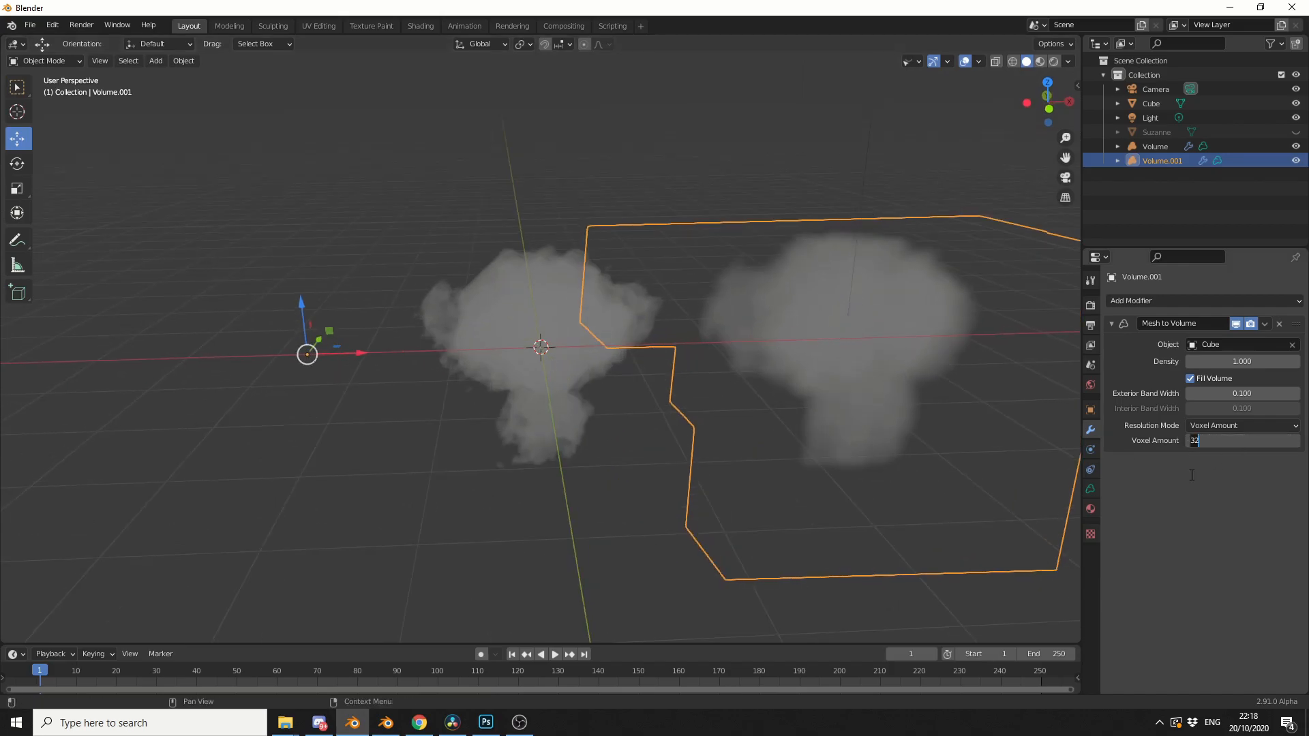
{"action": "type", "text": "250"}
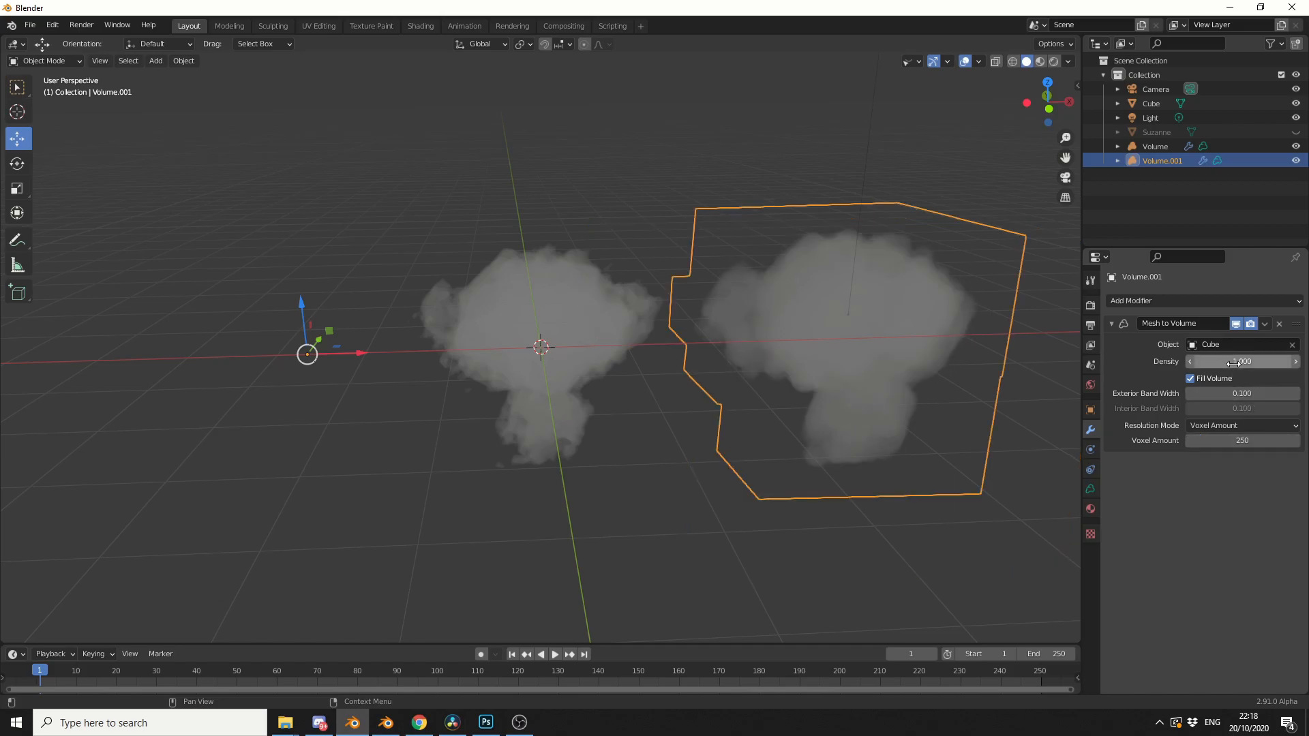
{"action": "left_click", "coordinate": [1242, 360]}
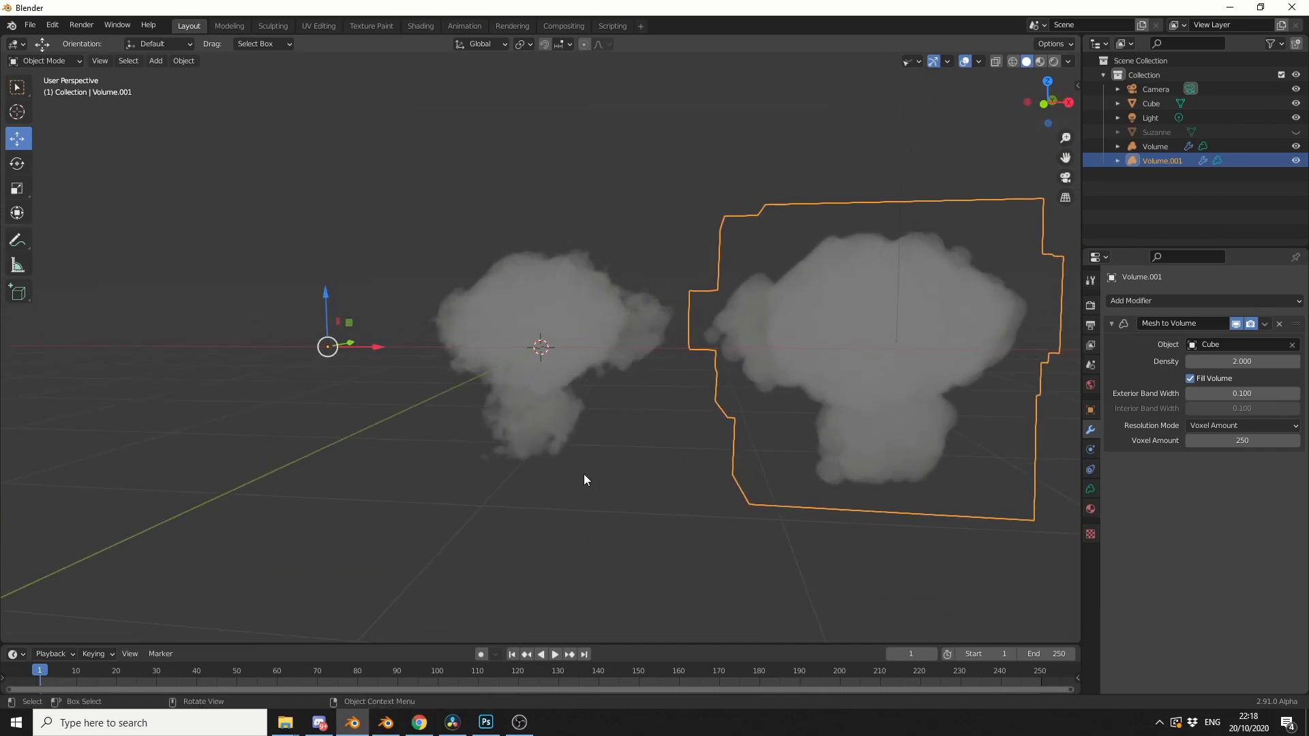
Add a Volume Displace modifier to Volume.001 with a new Noise texture.
{"action": "left_click", "coordinate": [1132, 300]}
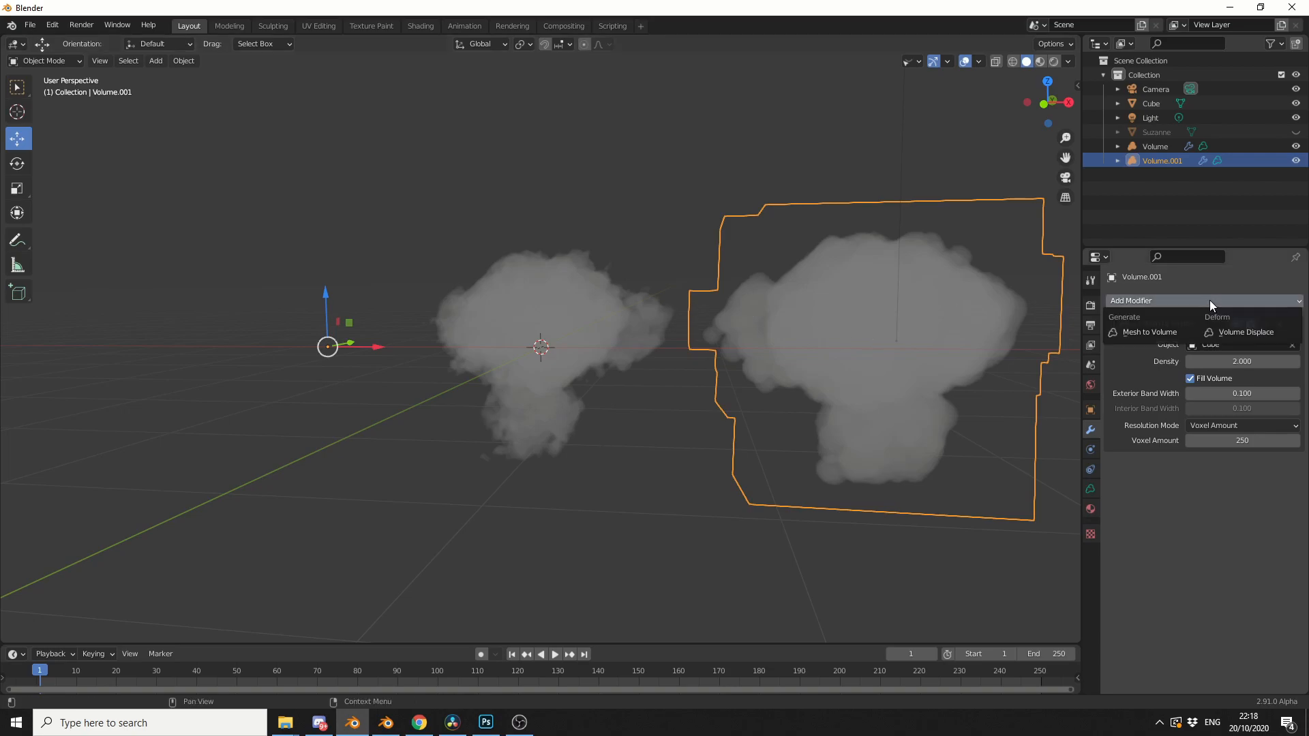
{"action": "left_click", "coordinate": [1245, 332]}
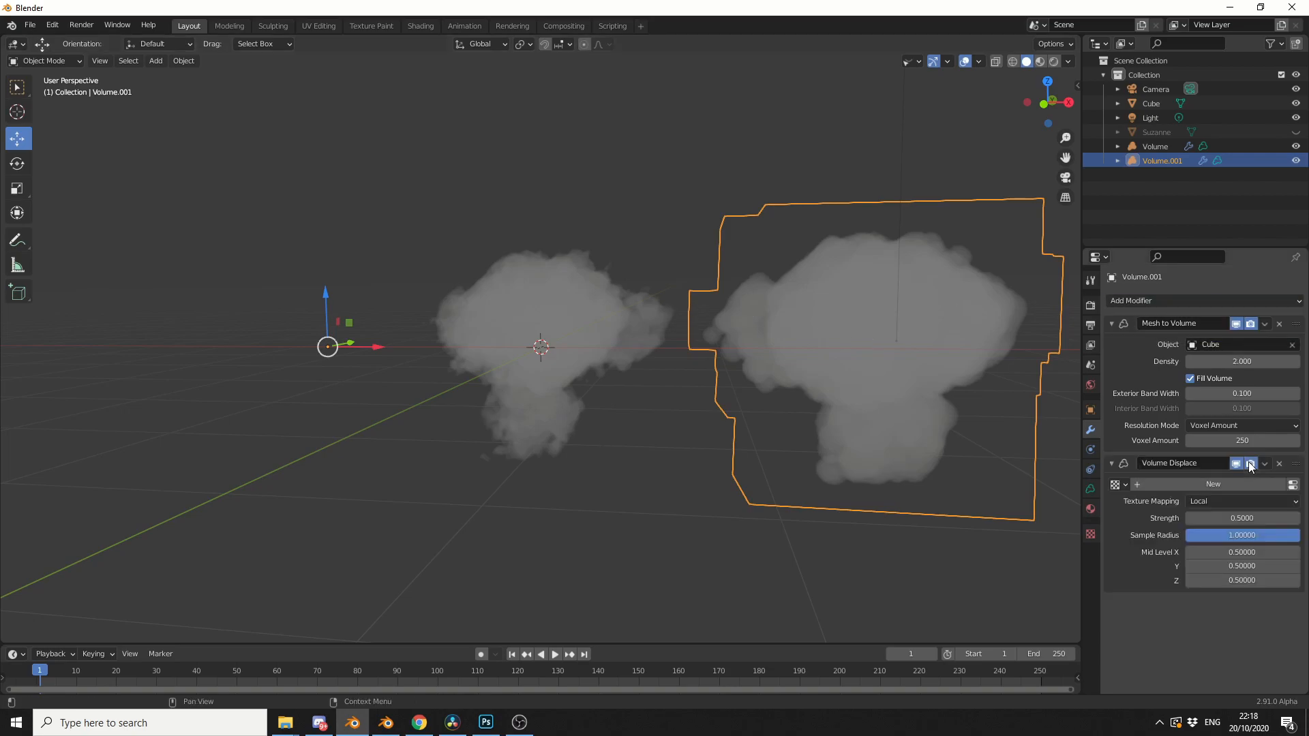
{"action": "left_click", "coordinate": [1213, 484]}
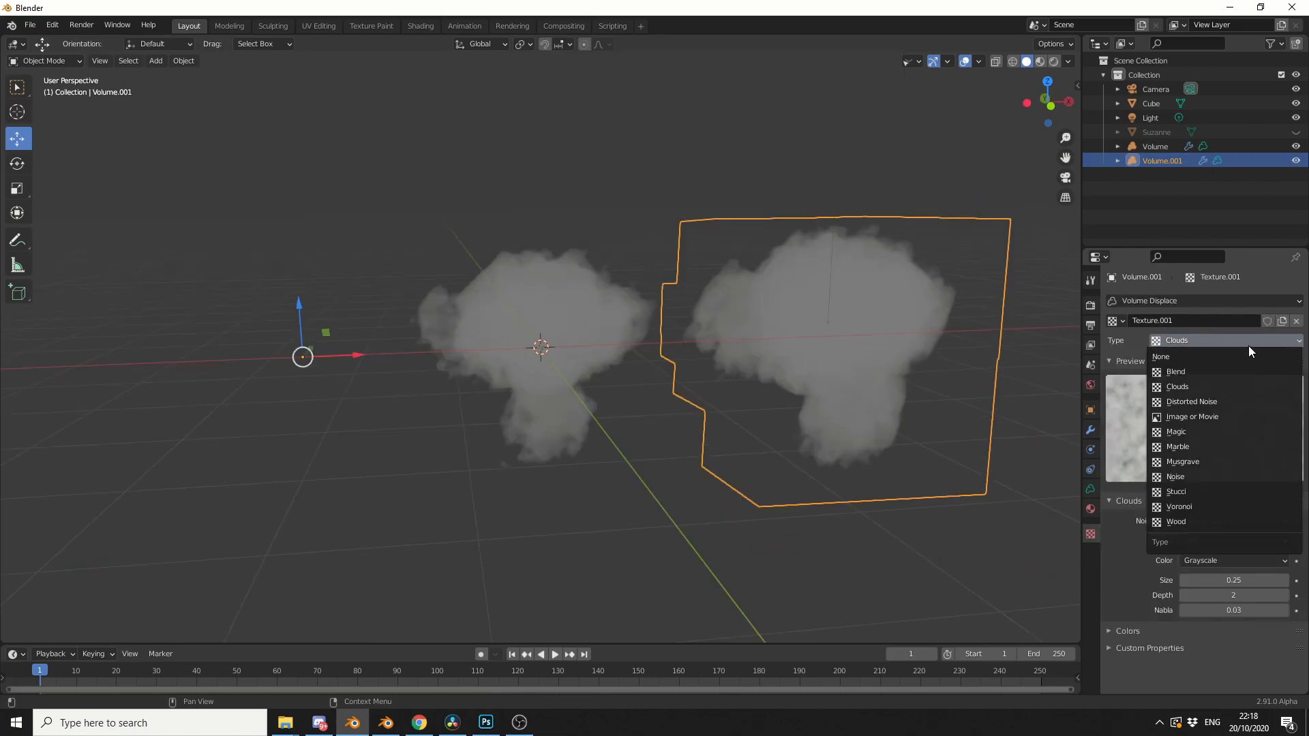
{"action": "mouse_move", "coordinate": [1175, 477]}
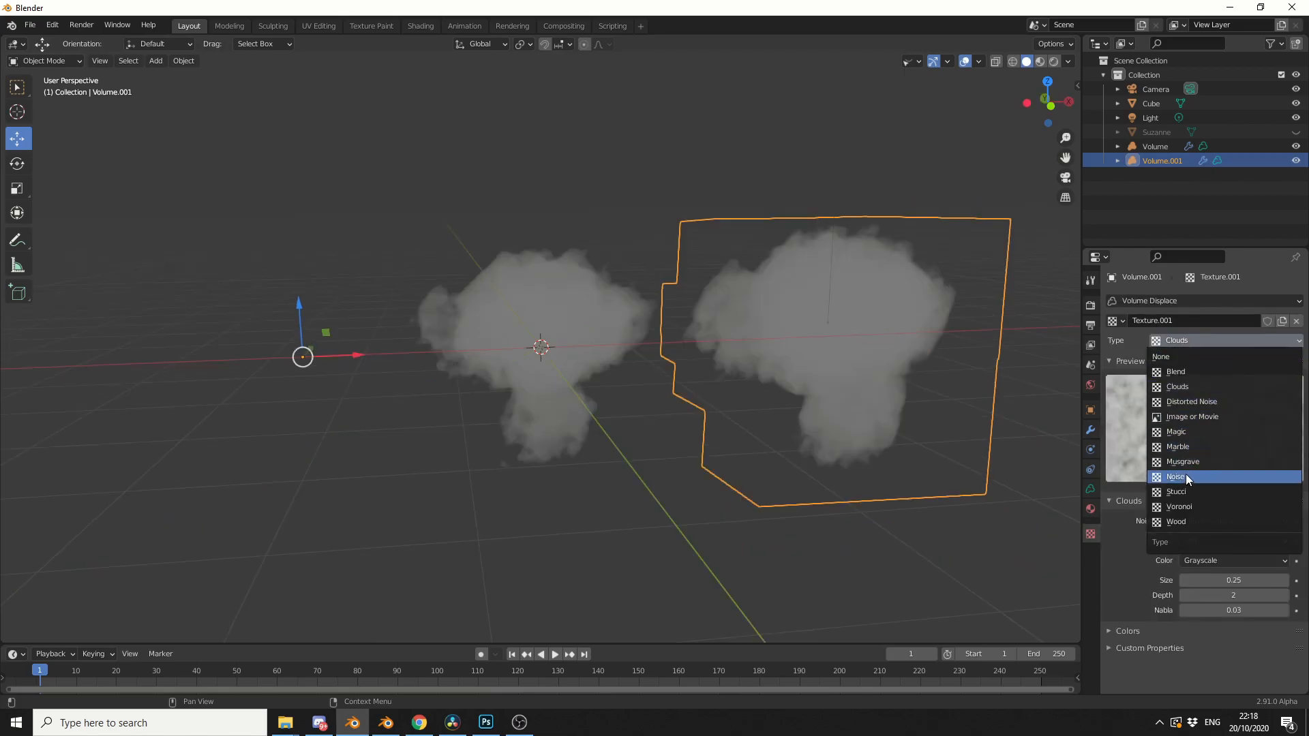
{"action": "left_click", "coordinate": [1176, 476]}
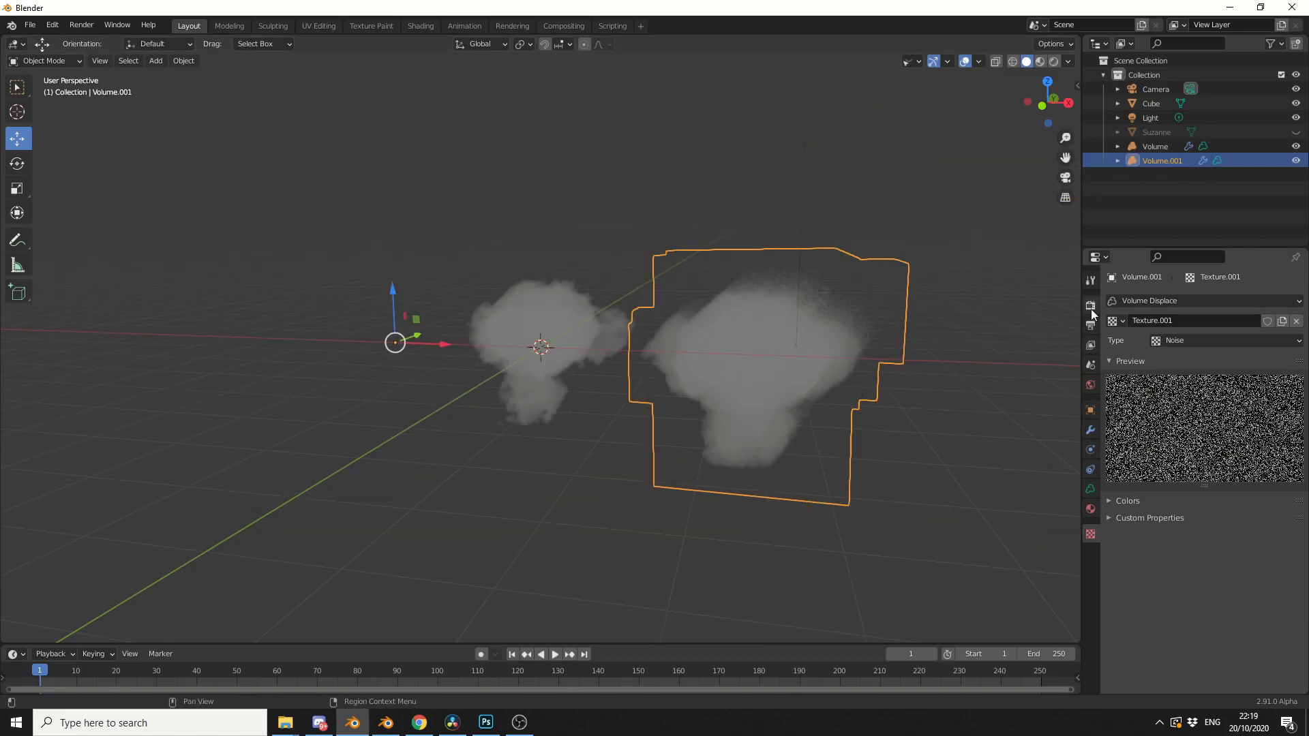
Set Eevee volumetrics tile size to 2 px and move the light above the clouds.
{"action": "left_click", "coordinate": [1090, 305]}
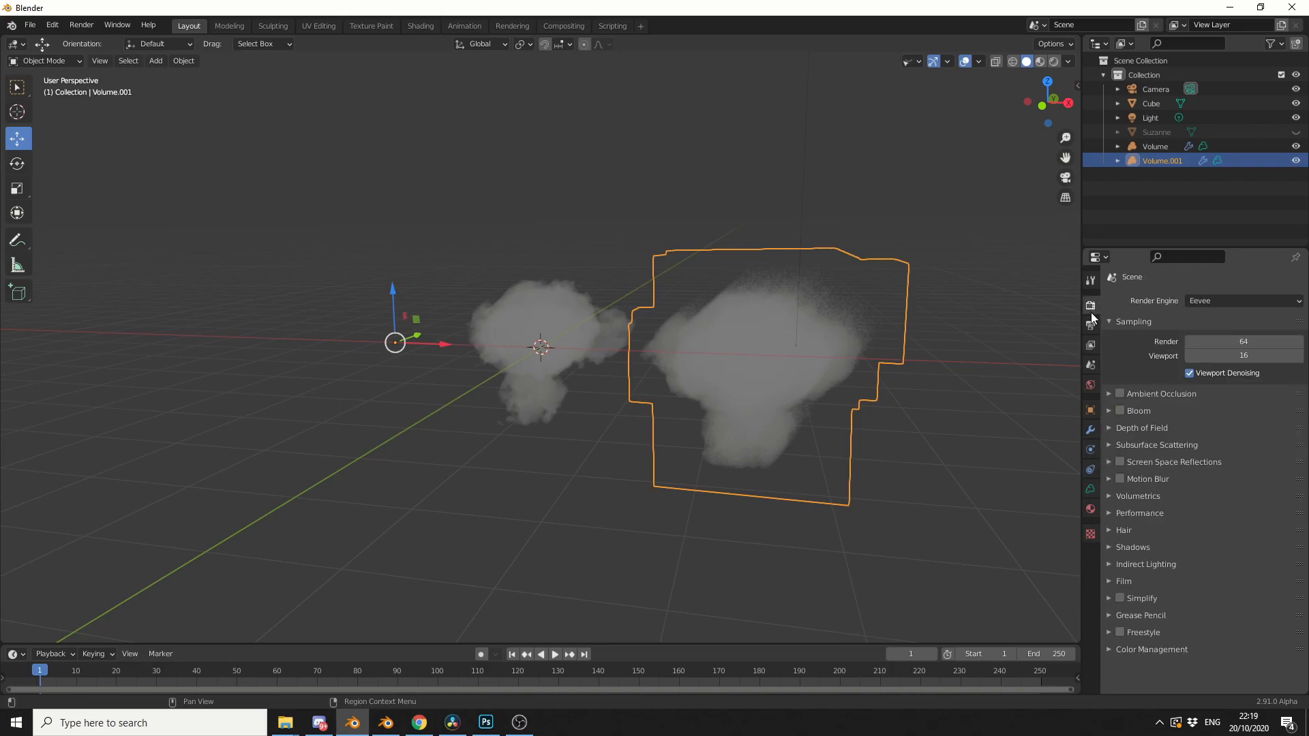
{"action": "left_click", "coordinate": [1137, 495]}
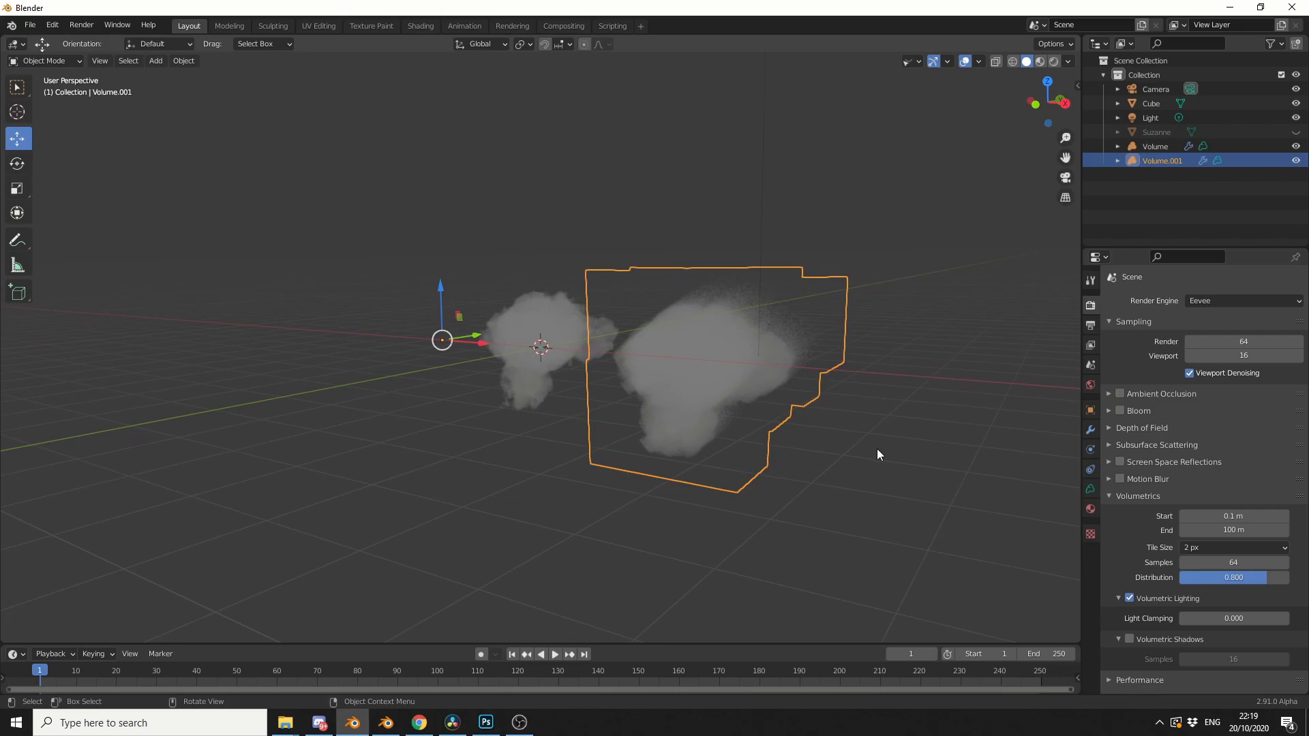
{"action": "left_click", "coordinate": [1150, 117]}
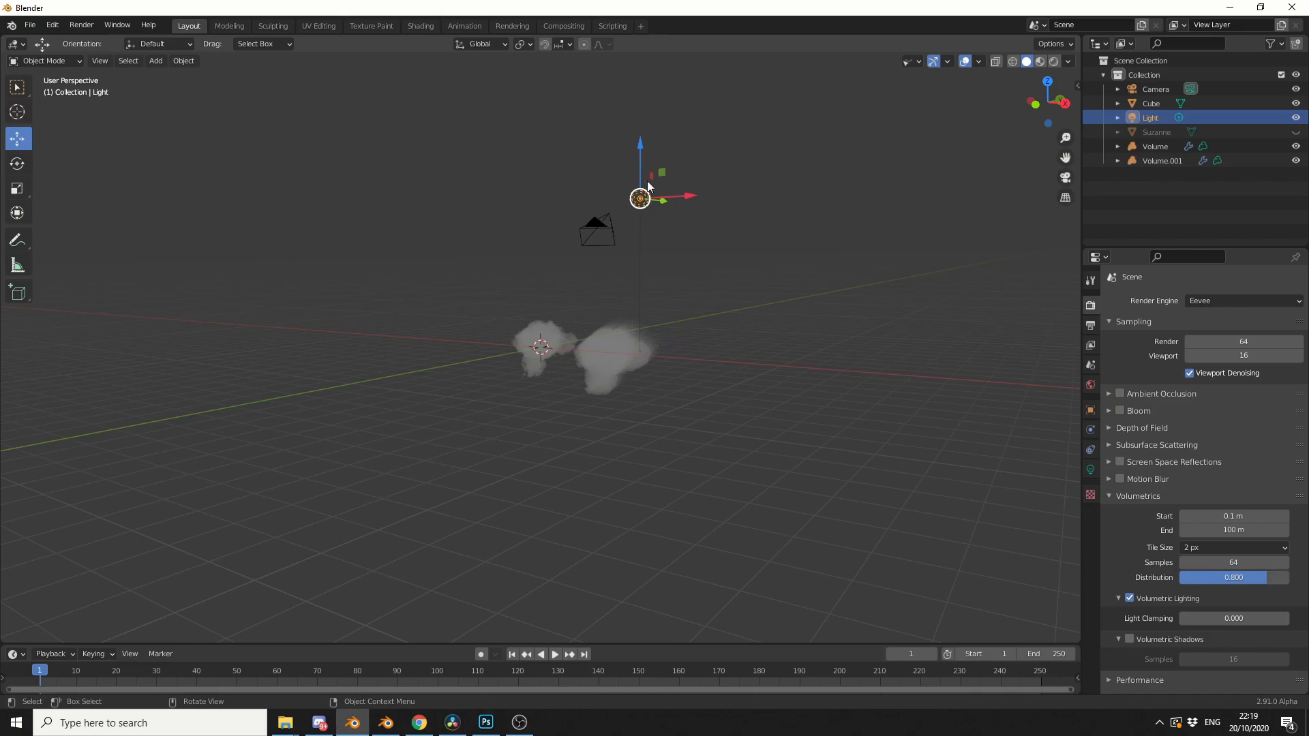
{"action": "left_click_drag", "start_coordinate": [640, 198], "coordinate": [591, 285]}
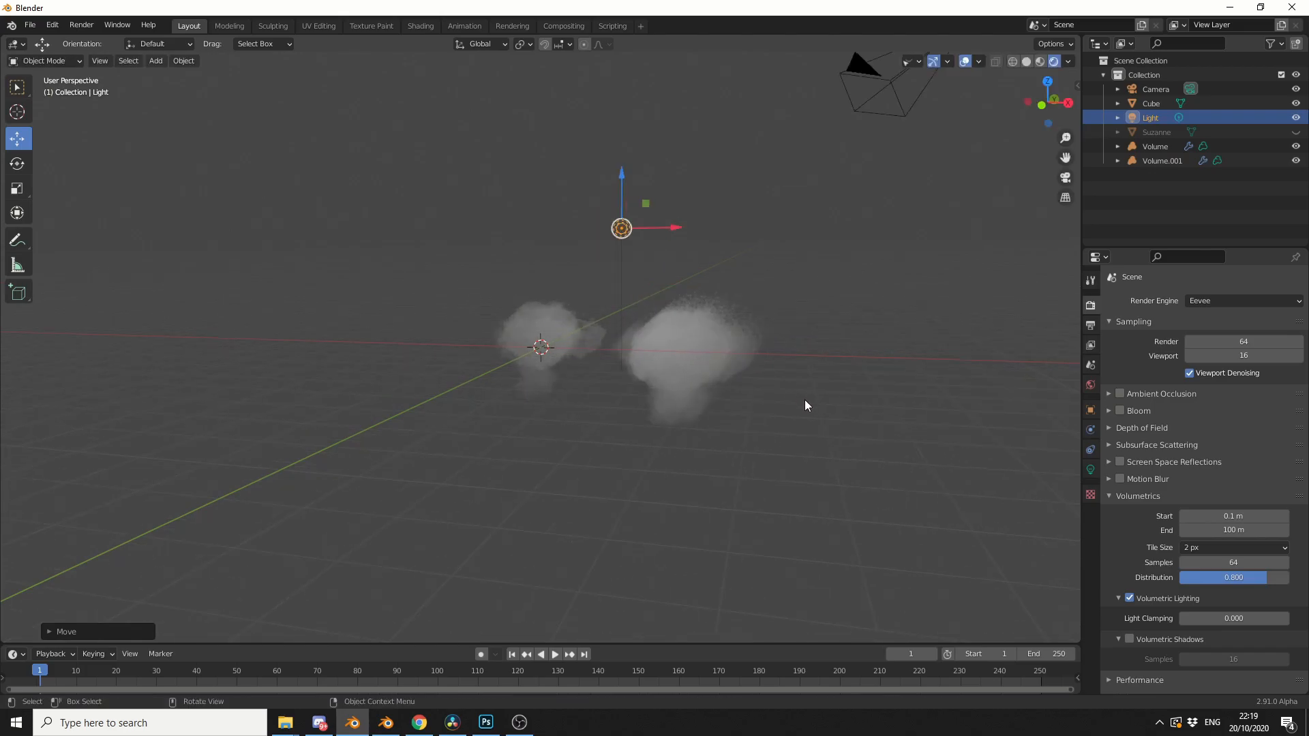
{"action": "mouse_move", "coordinate": [651, 361]}
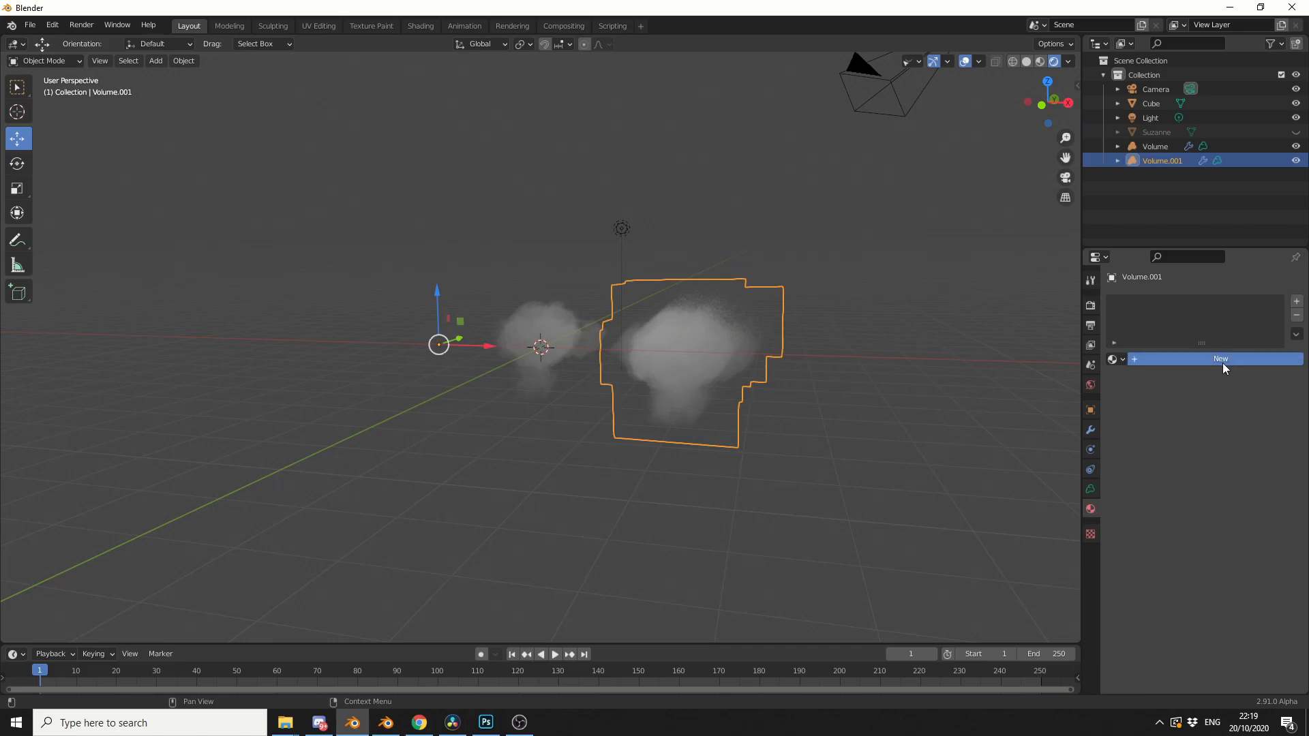
Create Material.001 on Volume.001 and show its Principled Volume shader settings.
{"action": "left_click", "coordinate": [1219, 359]}
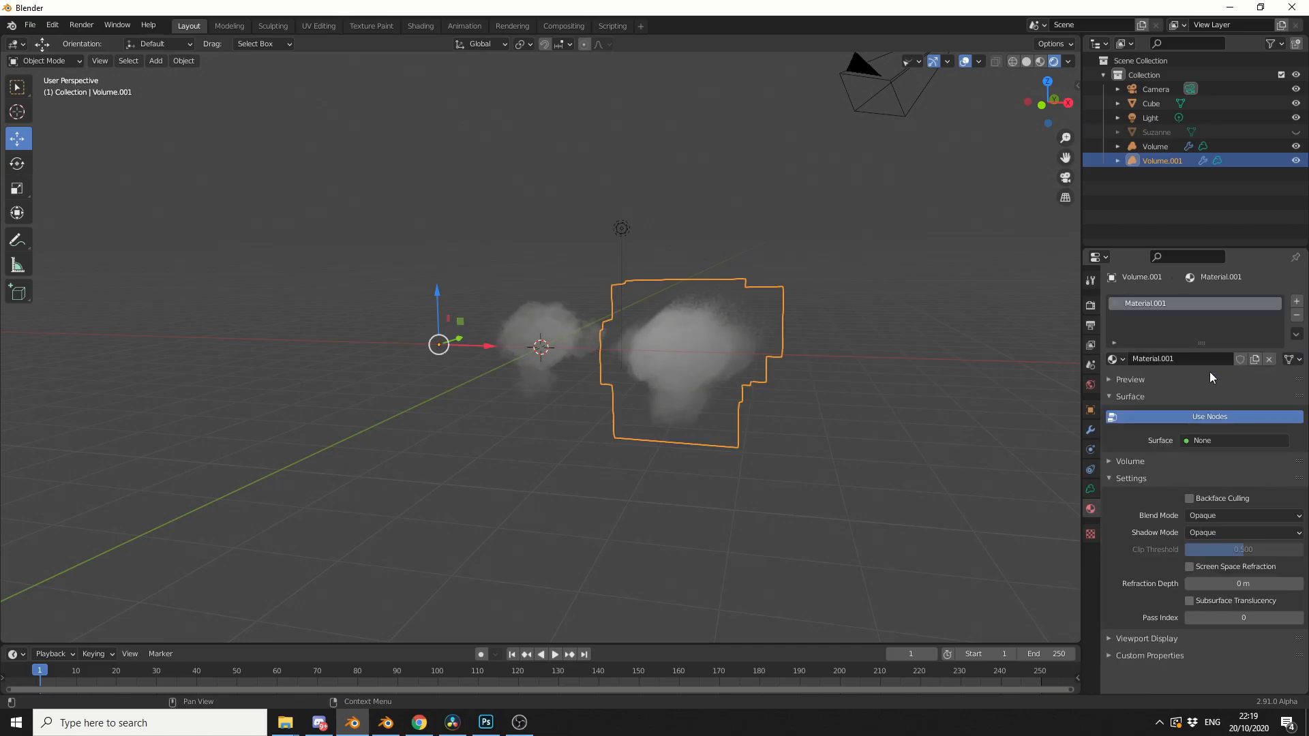
{"action": "left_click", "coordinate": [1239, 480]}
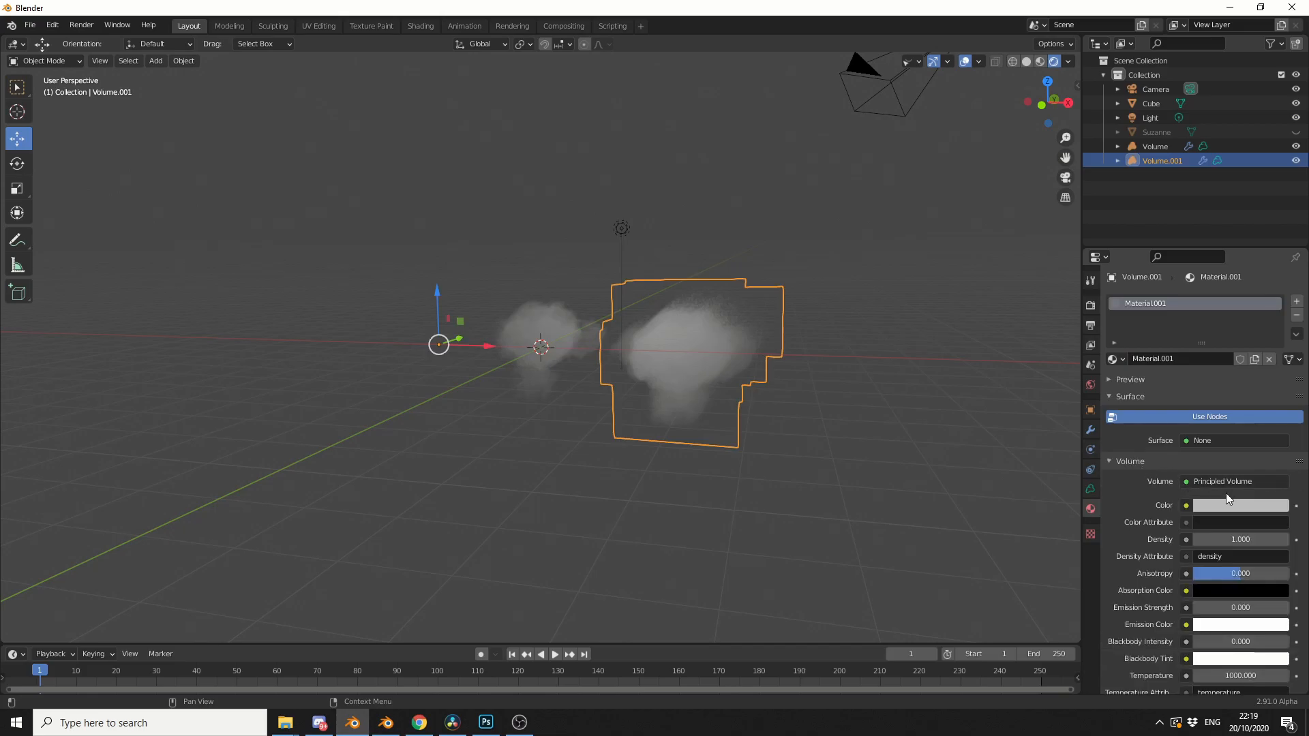
{"action": "mouse_move", "coordinate": [1230, 510]}
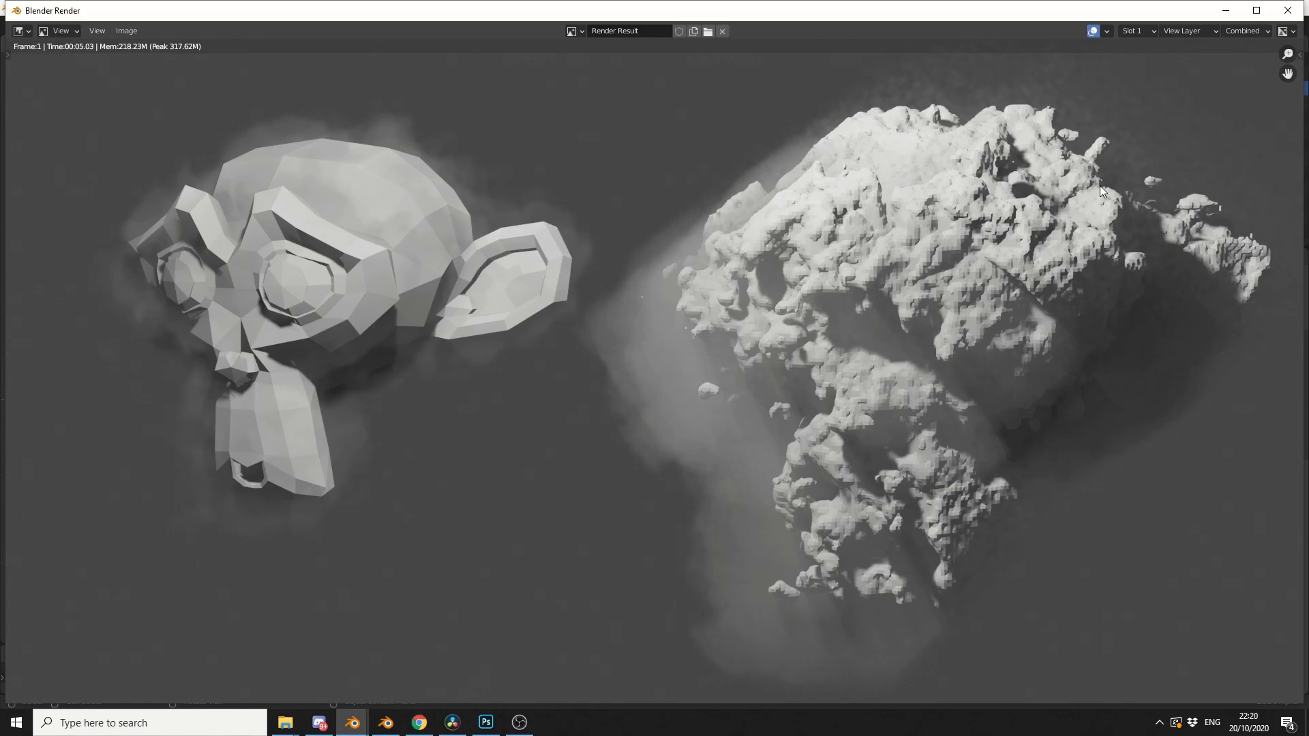
{"action": "mouse_move", "coordinate": [1244, 29]}
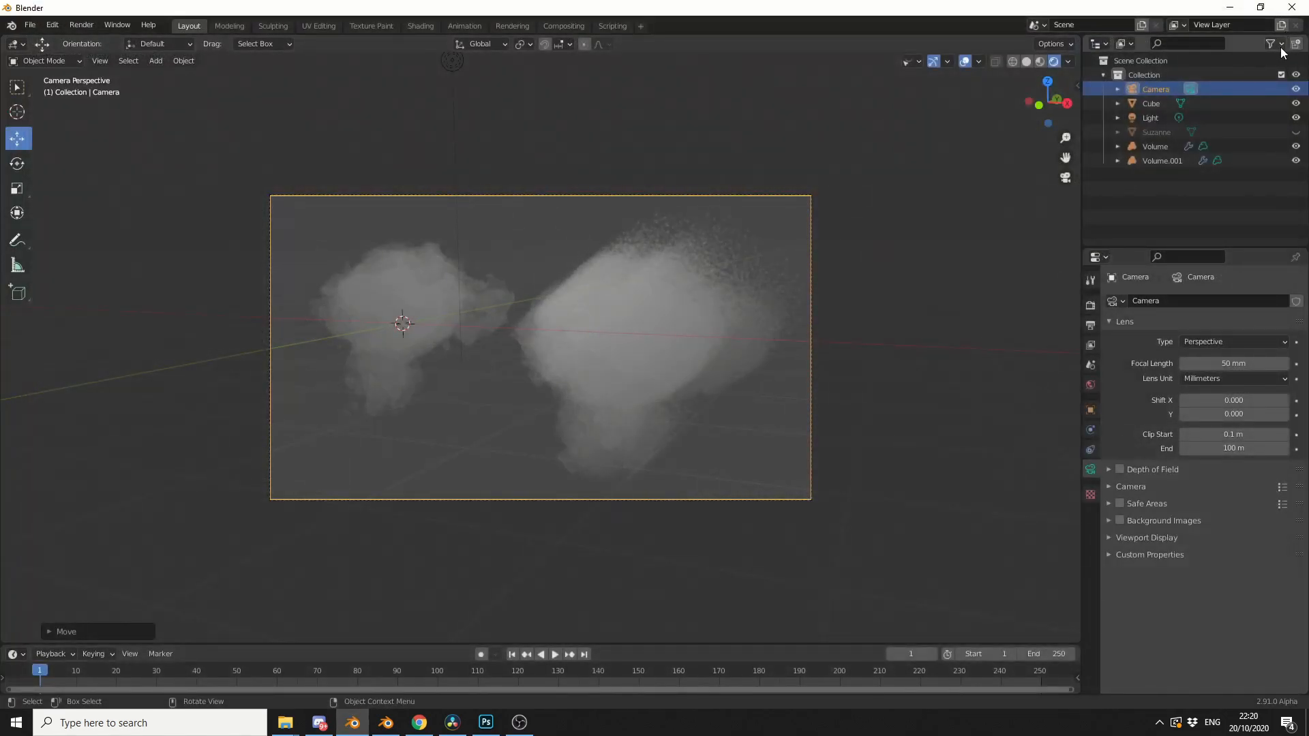
Enable the Outliner's render visibility toggles and disable rendering for Suzanne.
{"action": "left_click", "coordinate": [1272, 44]}
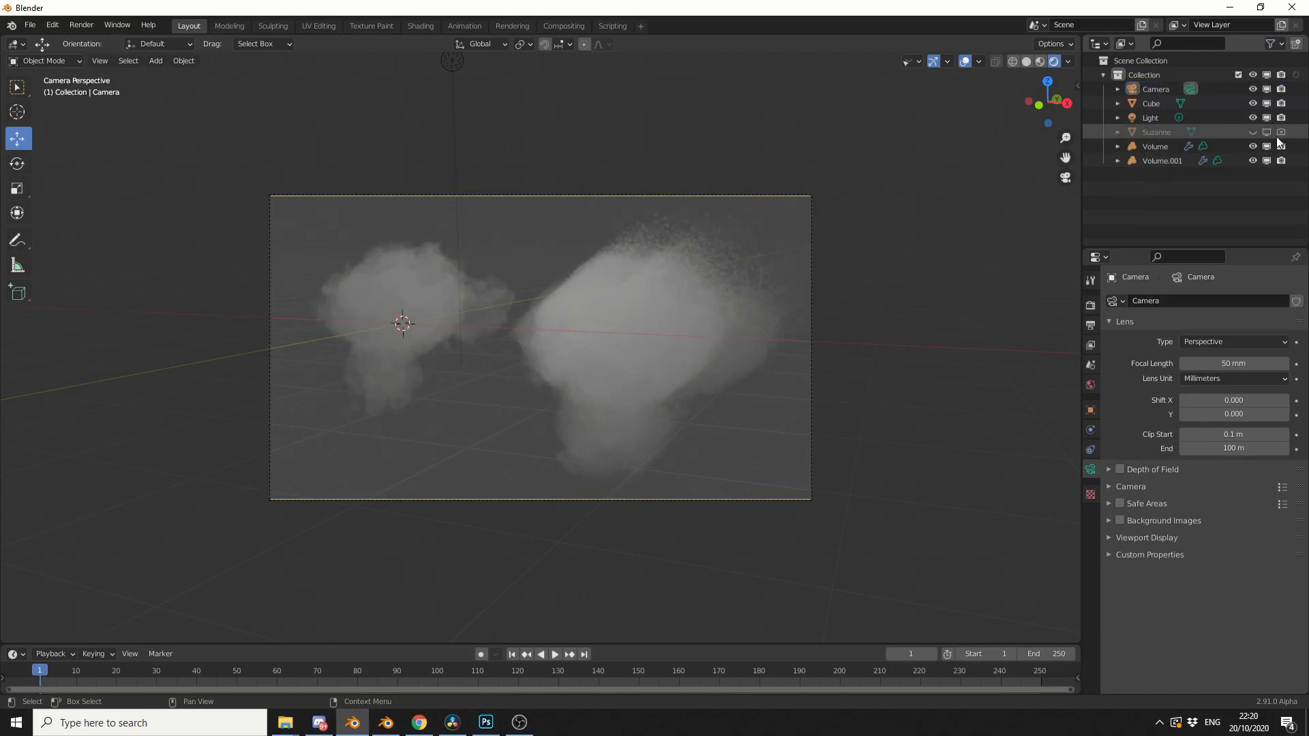
{"action": "left_click", "coordinate": [1162, 160]}
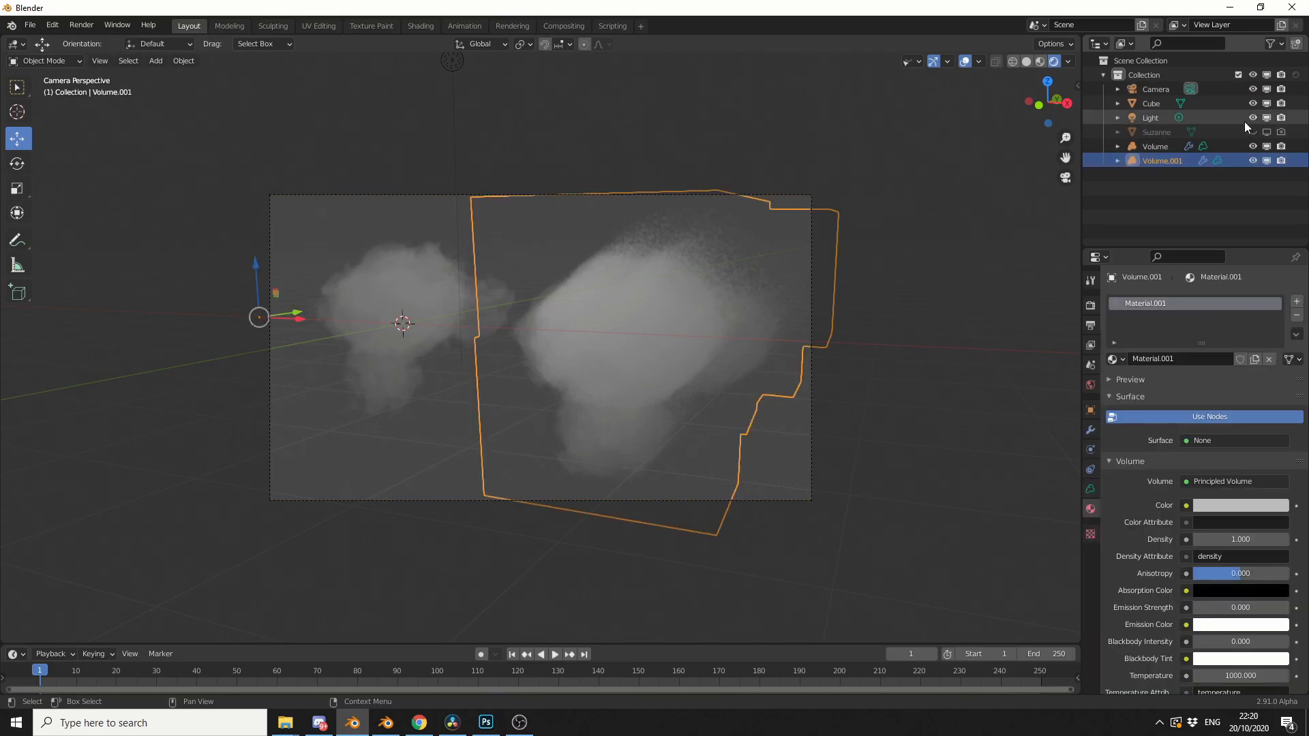